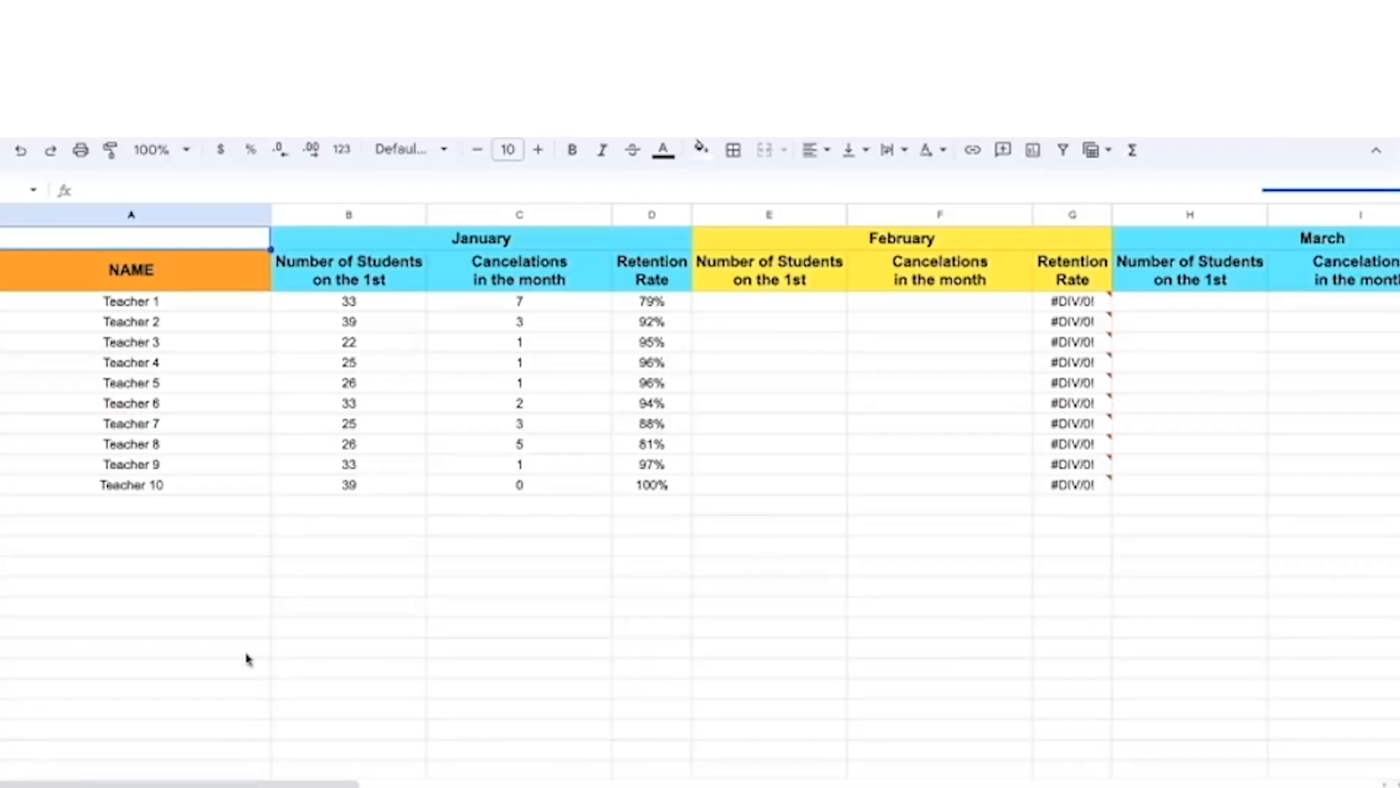
{"action": "mouse_move", "coordinate": [175, 316]}
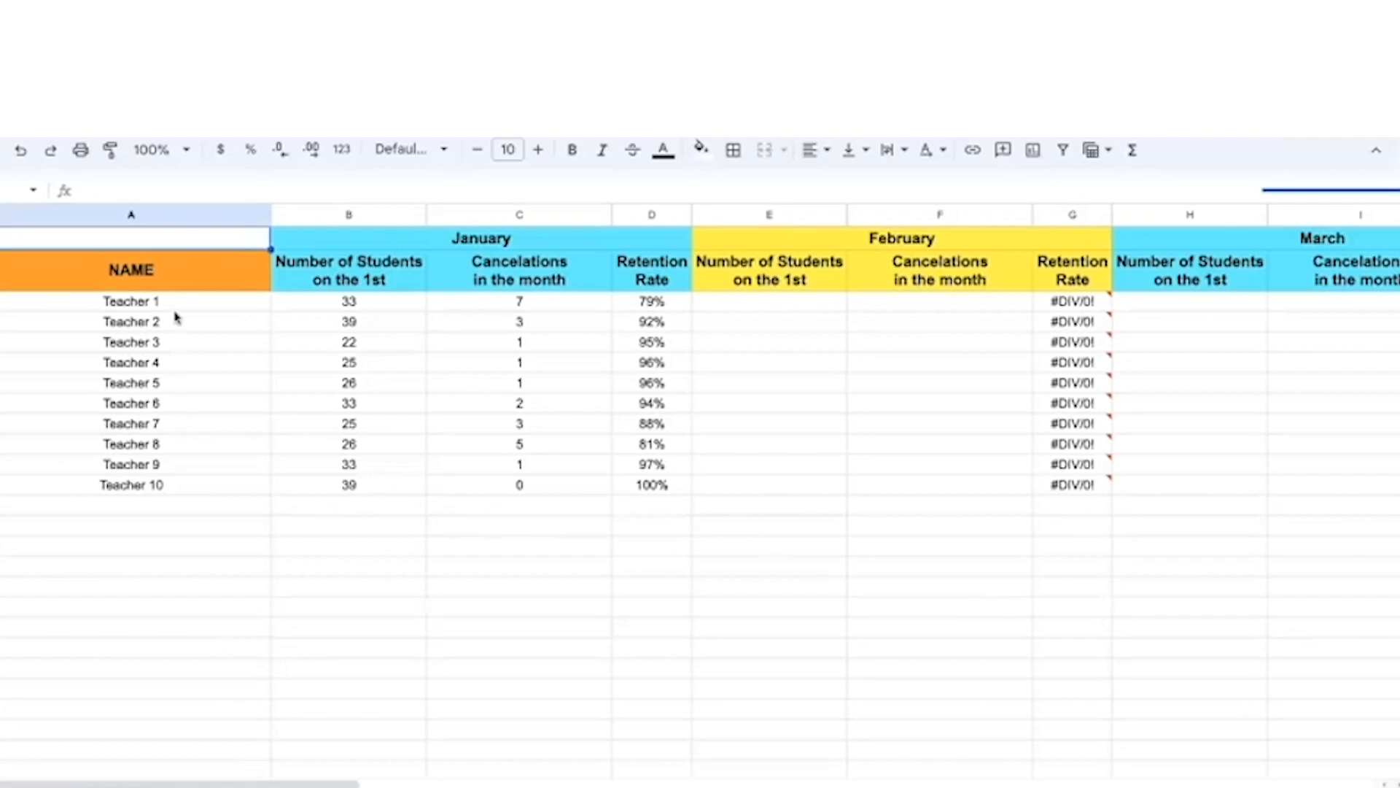
- Review the Teacher 10 row and Teacher 1 and 2 student counts and January cancelations
{"action": "left_click", "coordinate": [129, 485]}
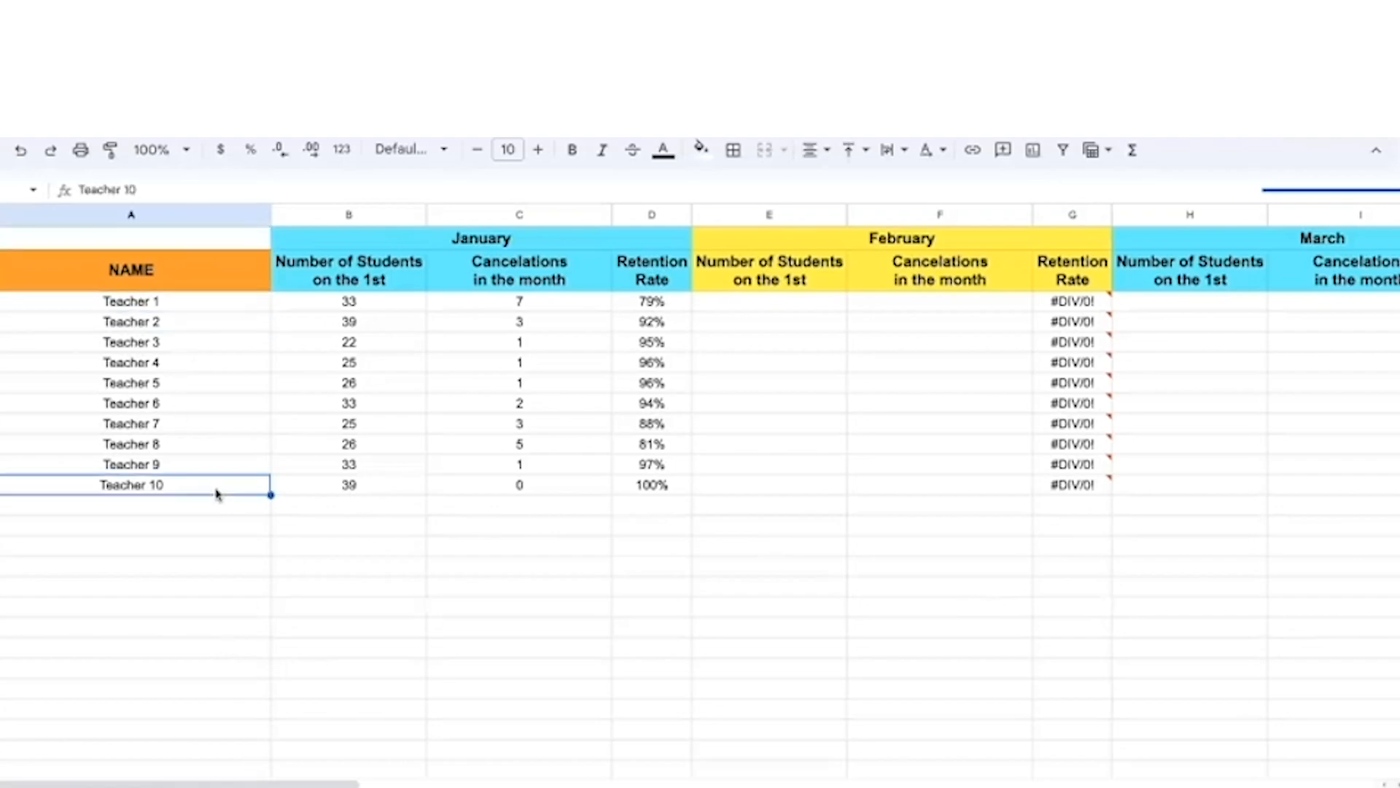
{"action": "left_click", "coordinate": [348, 321]}
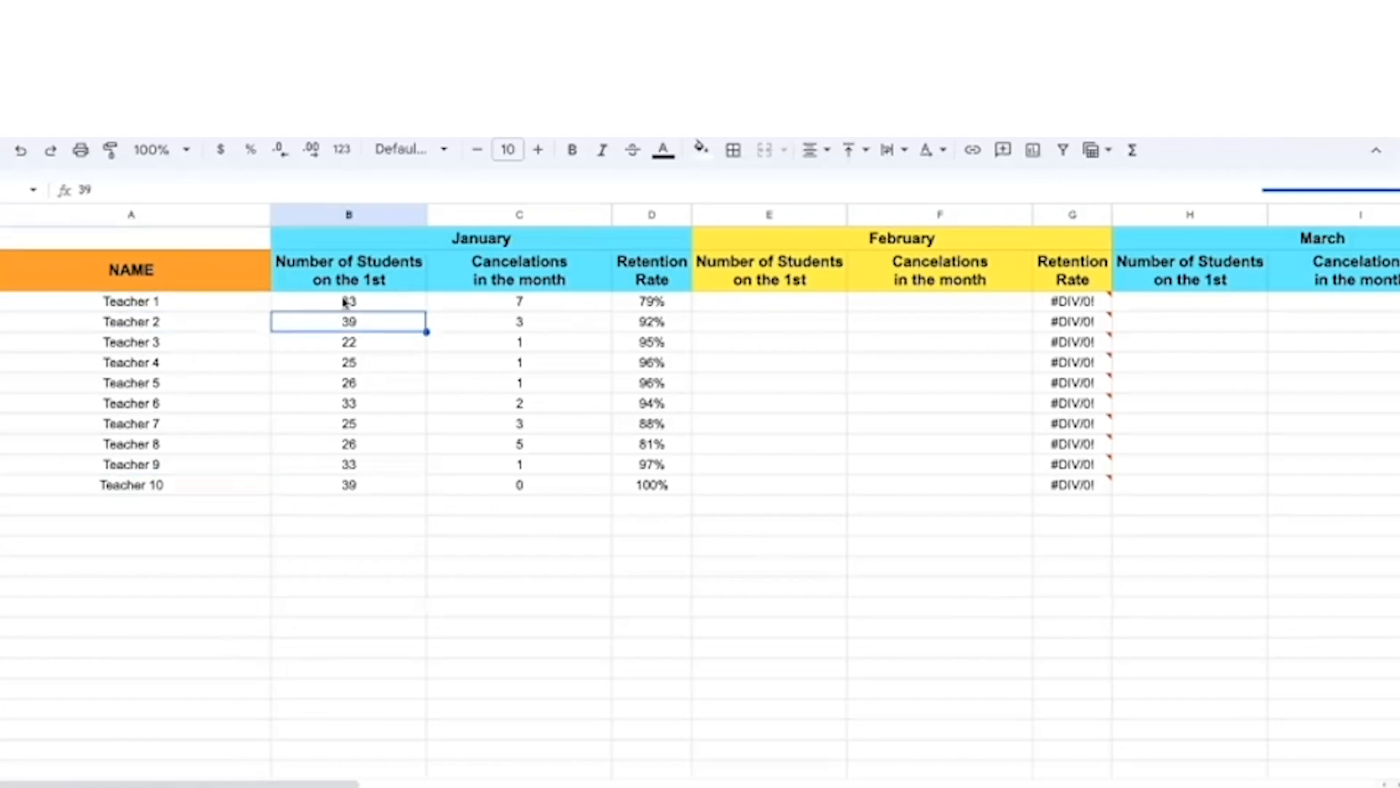
{"action": "left_click", "coordinate": [348, 300]}
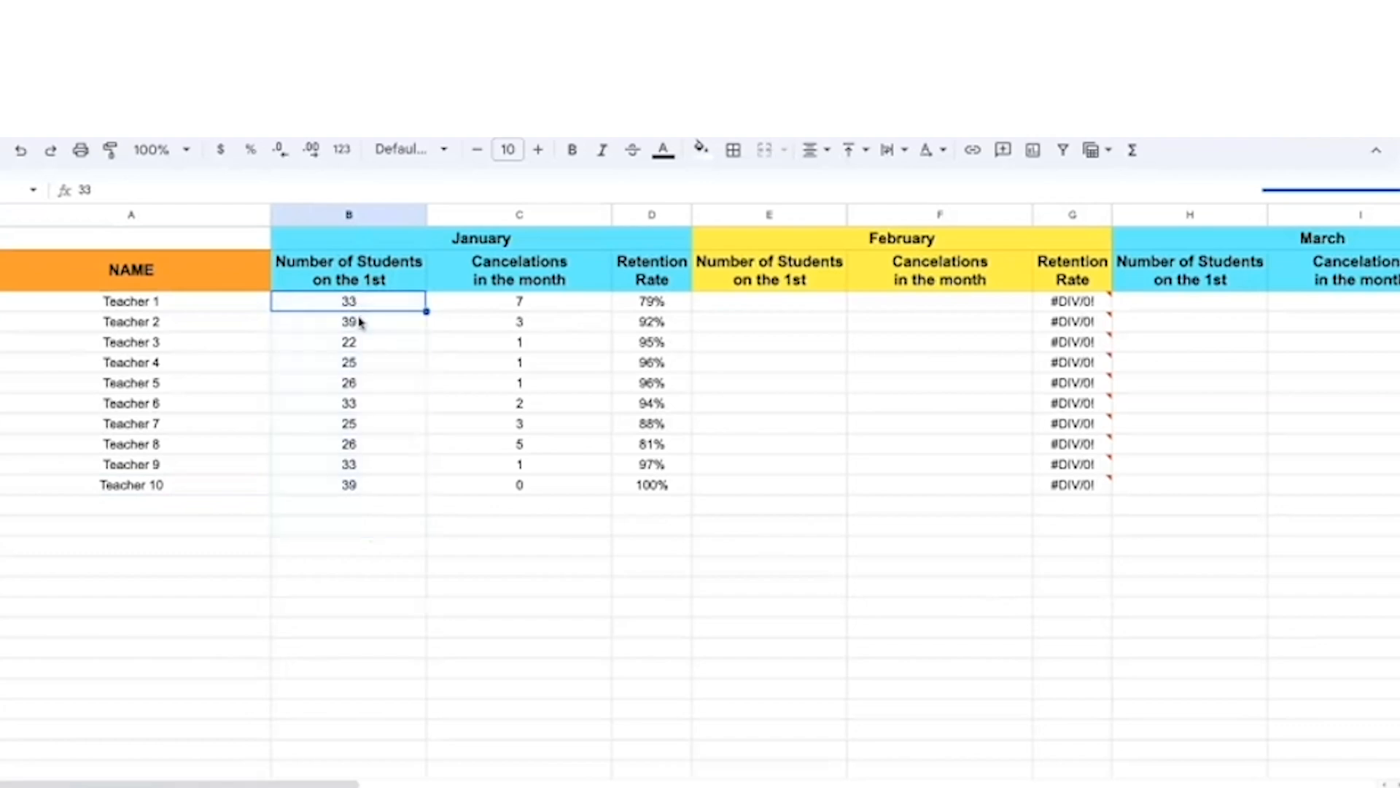
{"action": "left_click", "coordinate": [519, 300]}
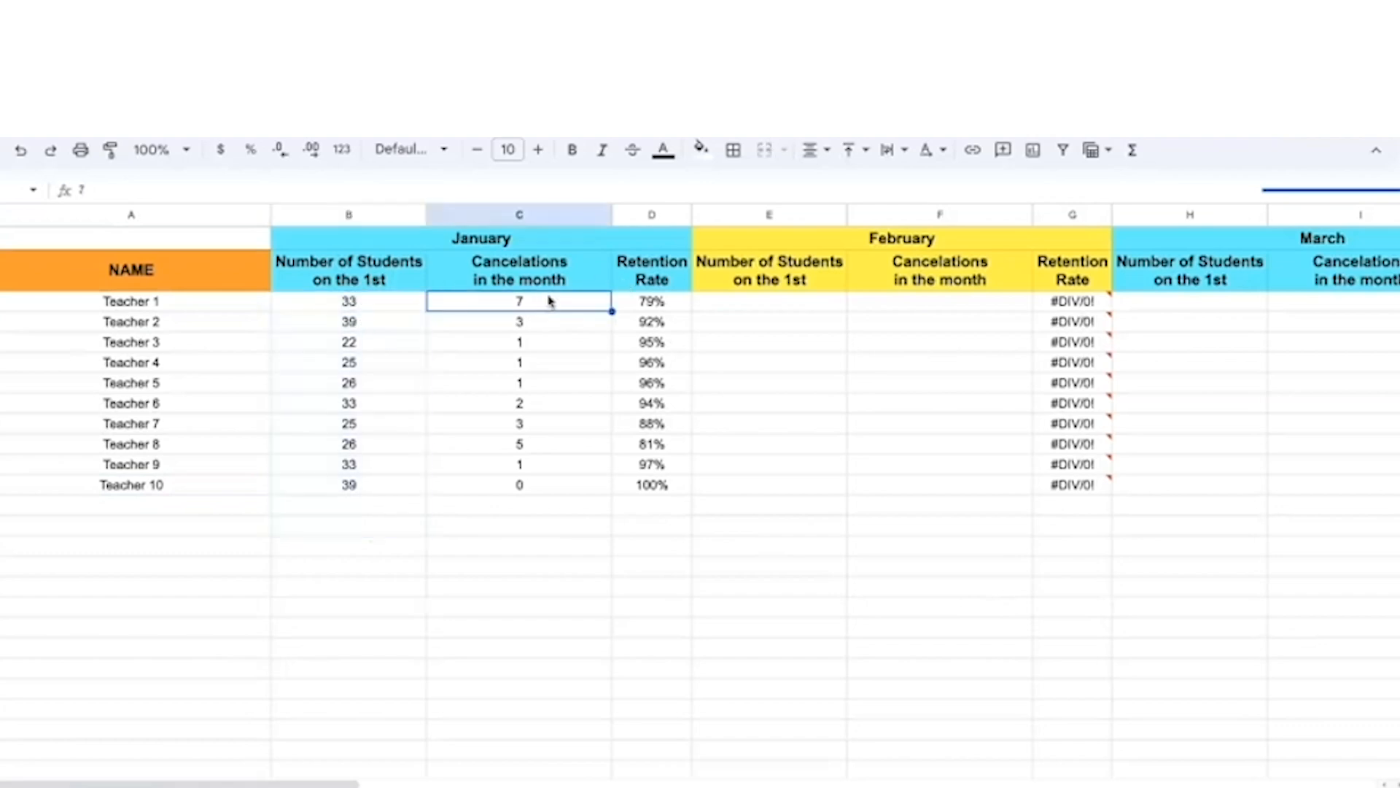
{"action": "mouse_move", "coordinate": [536, 480]}
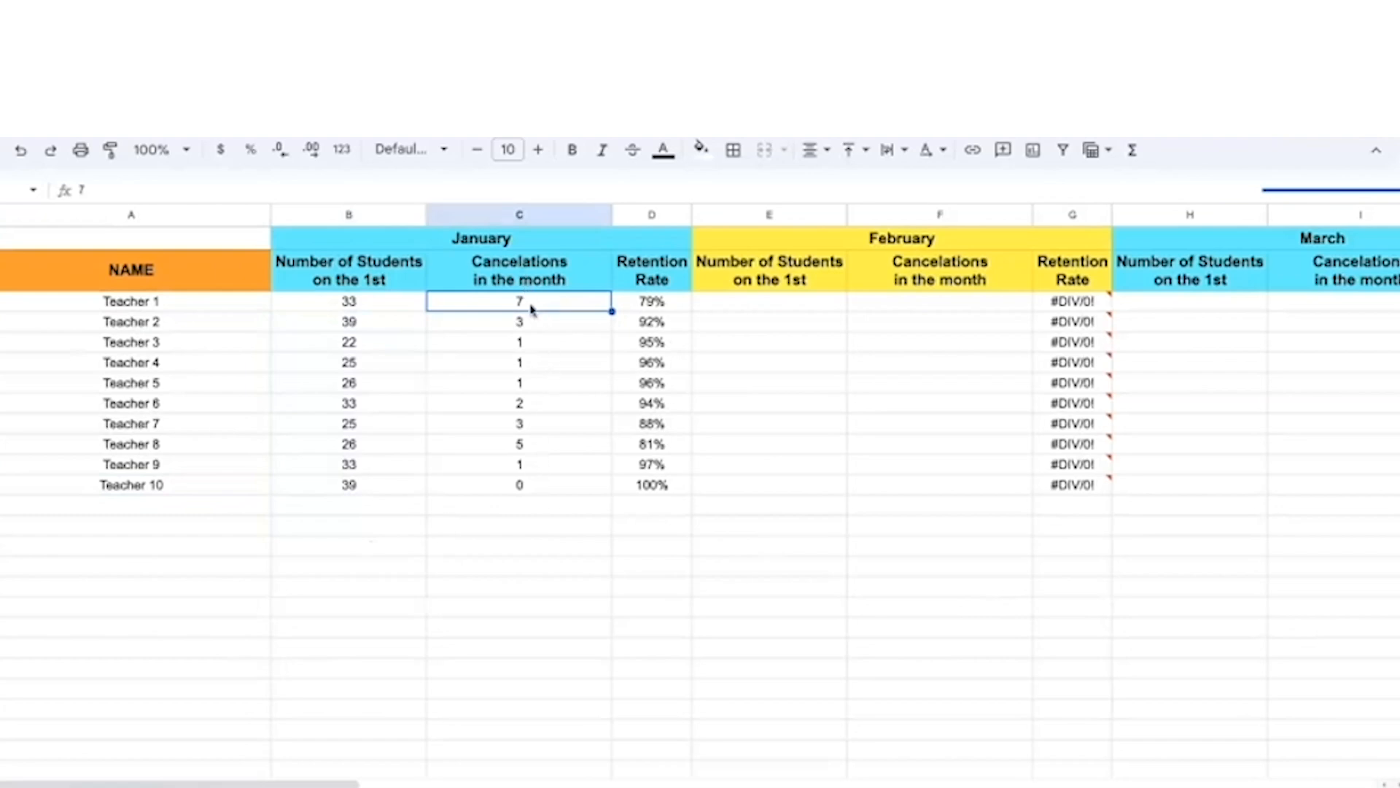
- Review Teacher 2's cancelations and reveal Teacher 1's retention rate formula from student count
{"action": "left_click", "coordinate": [130, 300]}
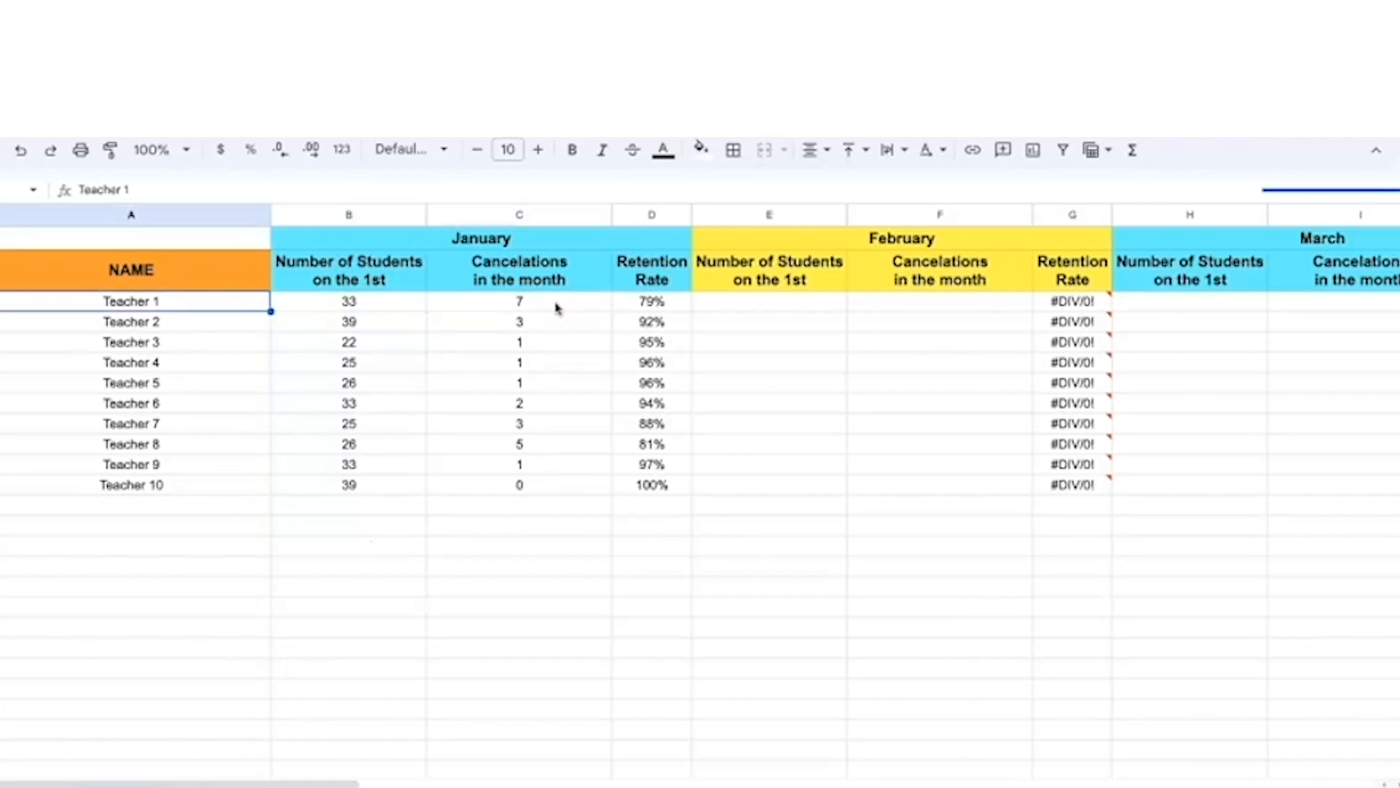
{"action": "left_click", "coordinate": [520, 320]}
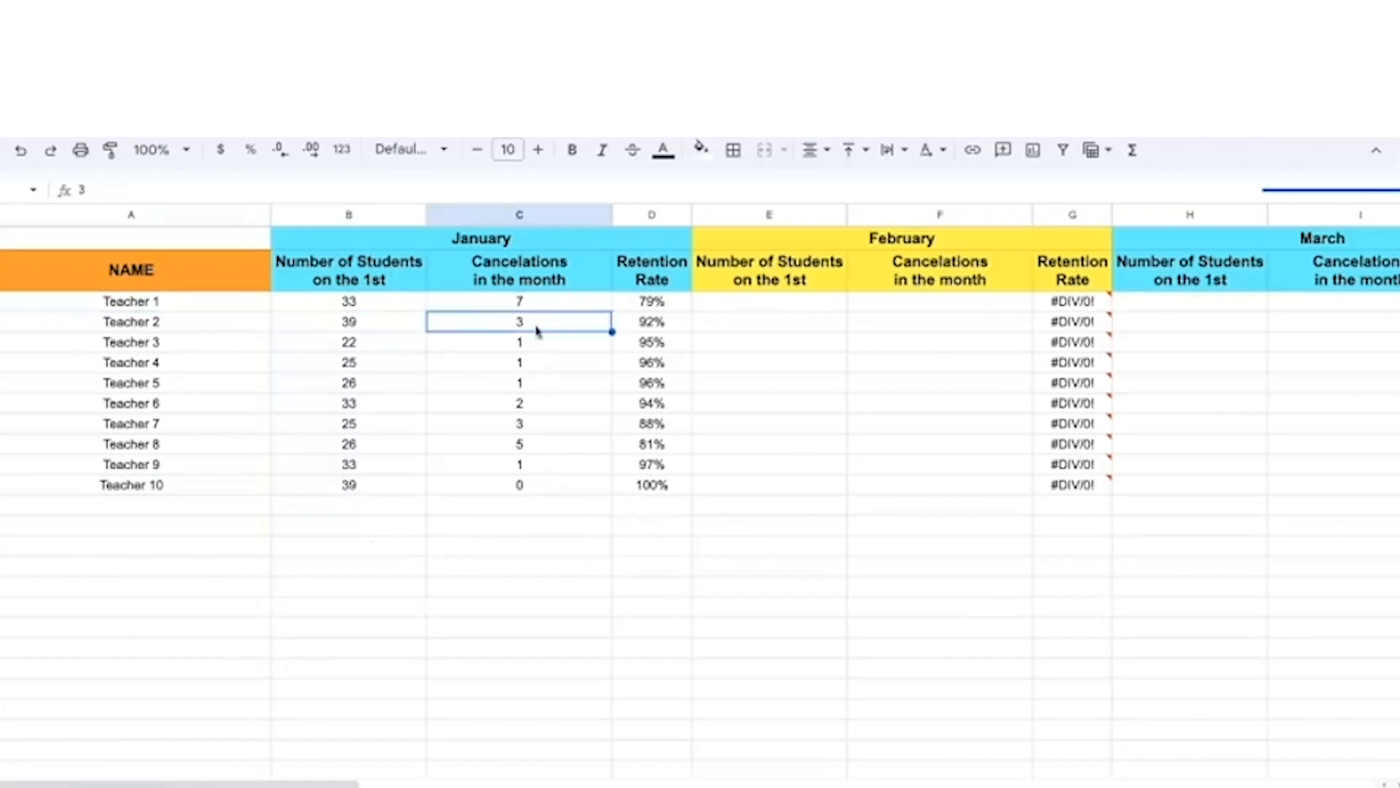
{"action": "mouse_move", "coordinate": [517, 288]}
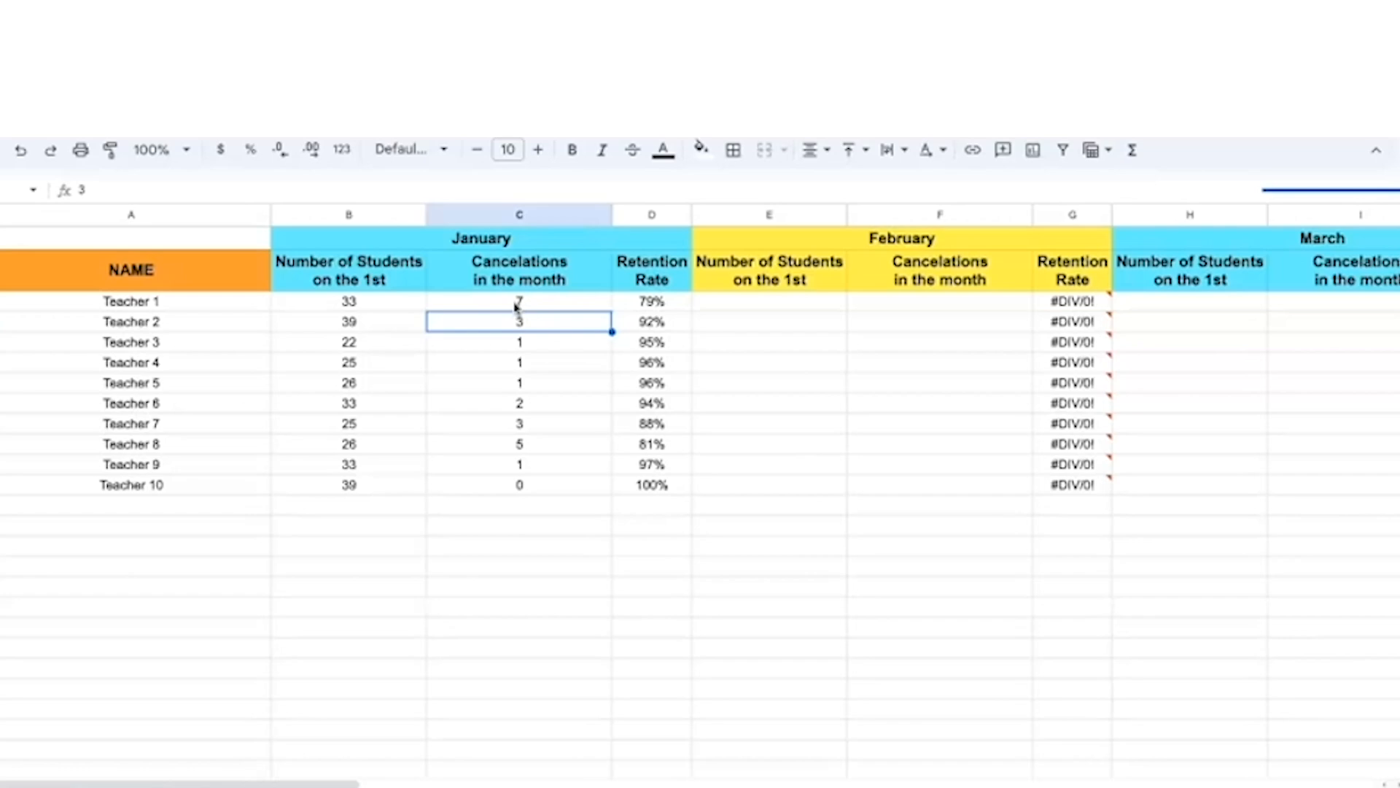
{"action": "left_click", "coordinate": [348, 300]}
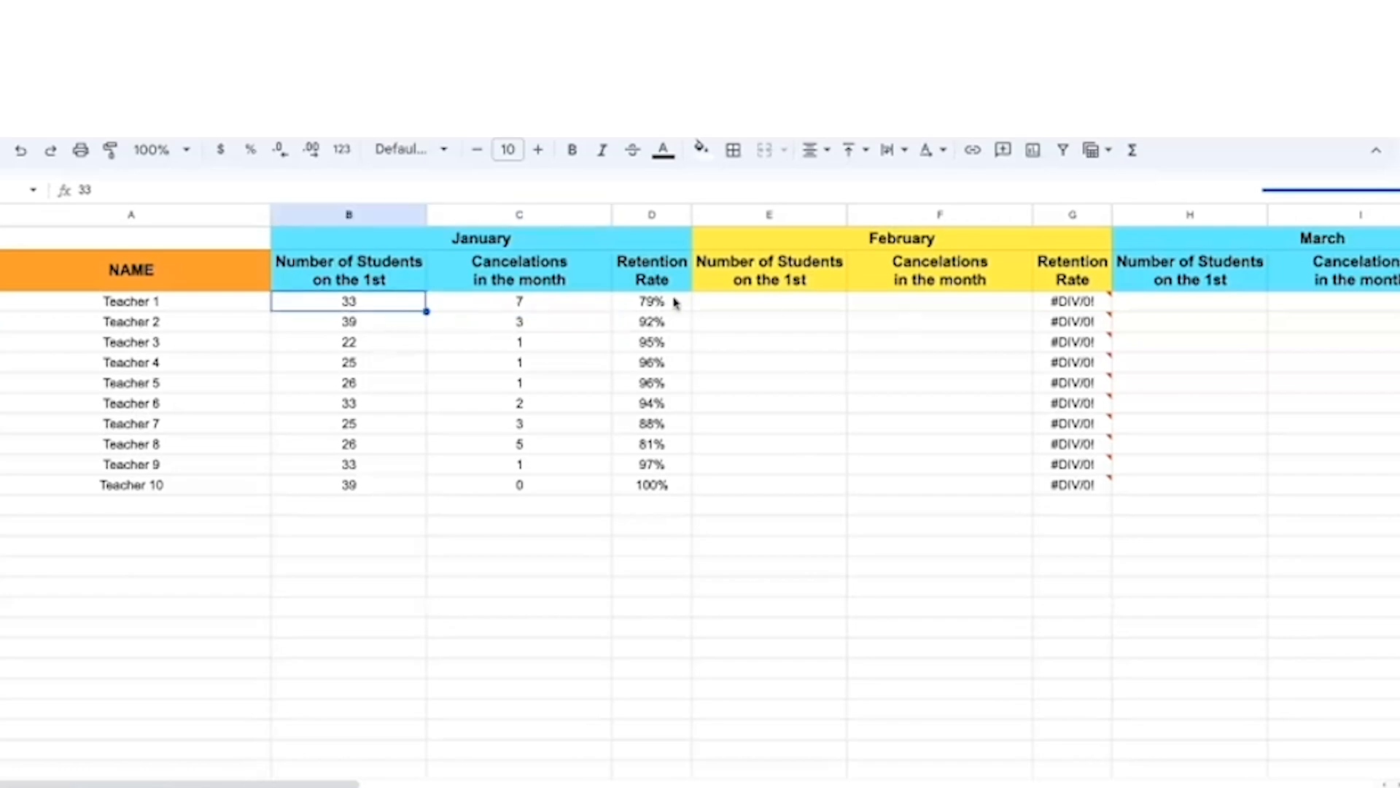
{"action": "left_click", "coordinate": [650, 301]}
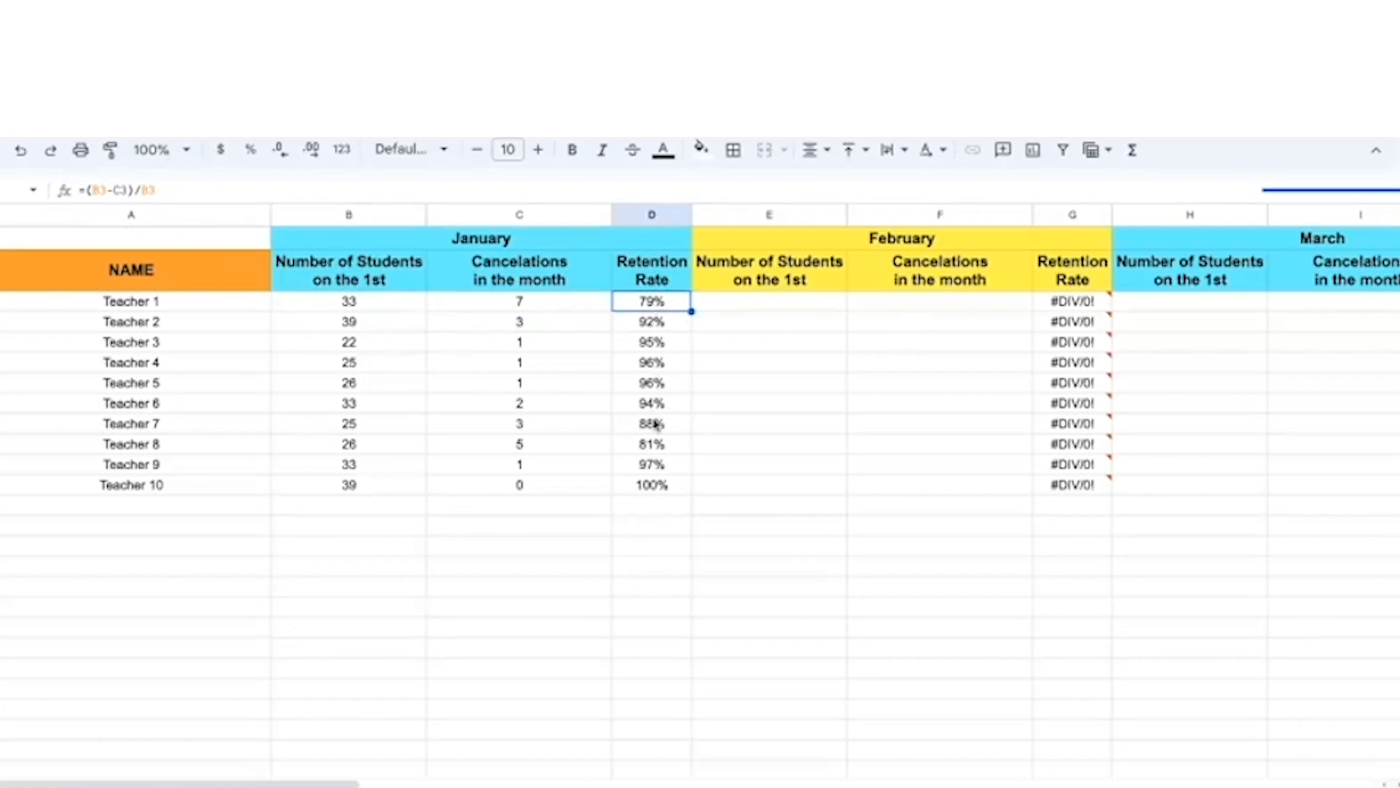
{"action": "mouse_move", "coordinate": [640, 463]}
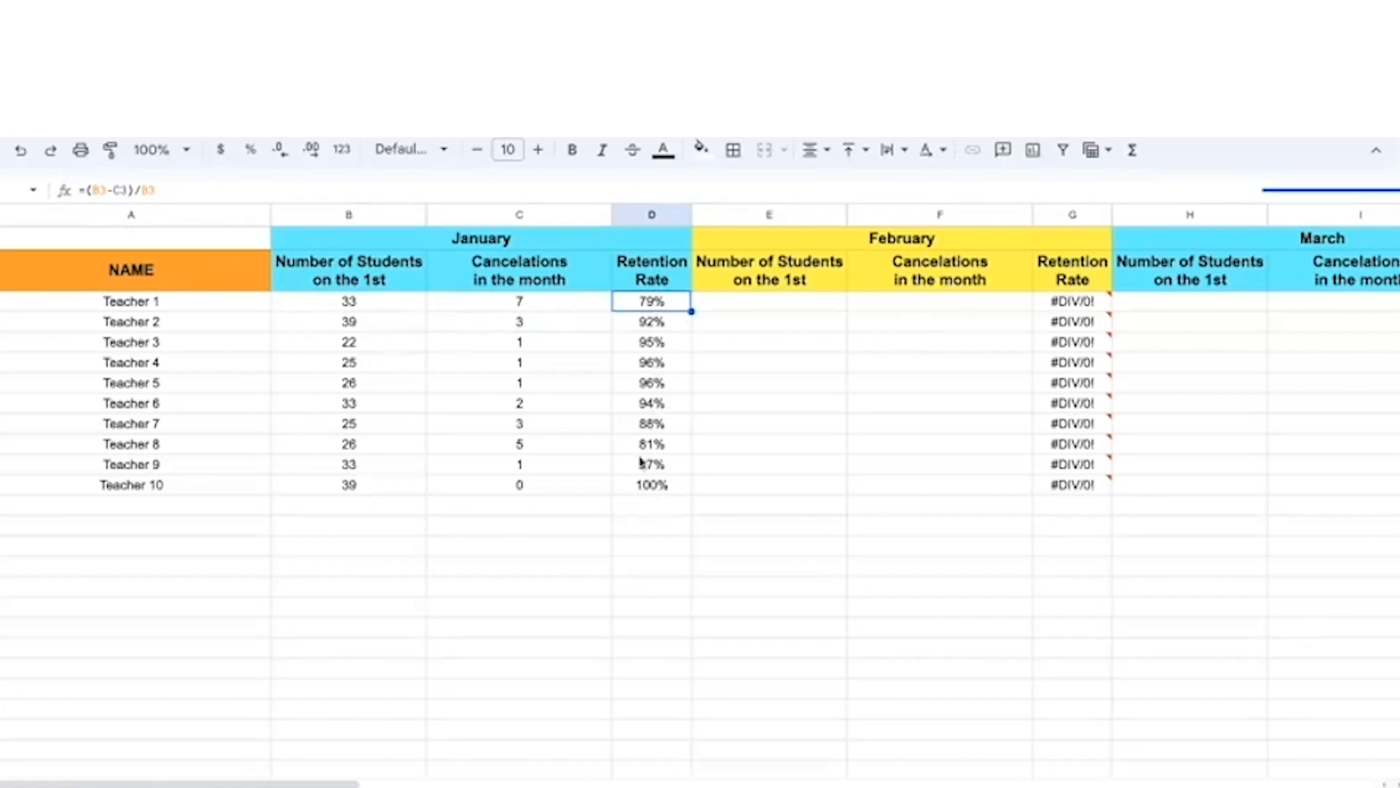
{"action": "mouse_move", "coordinate": [239, 725]}
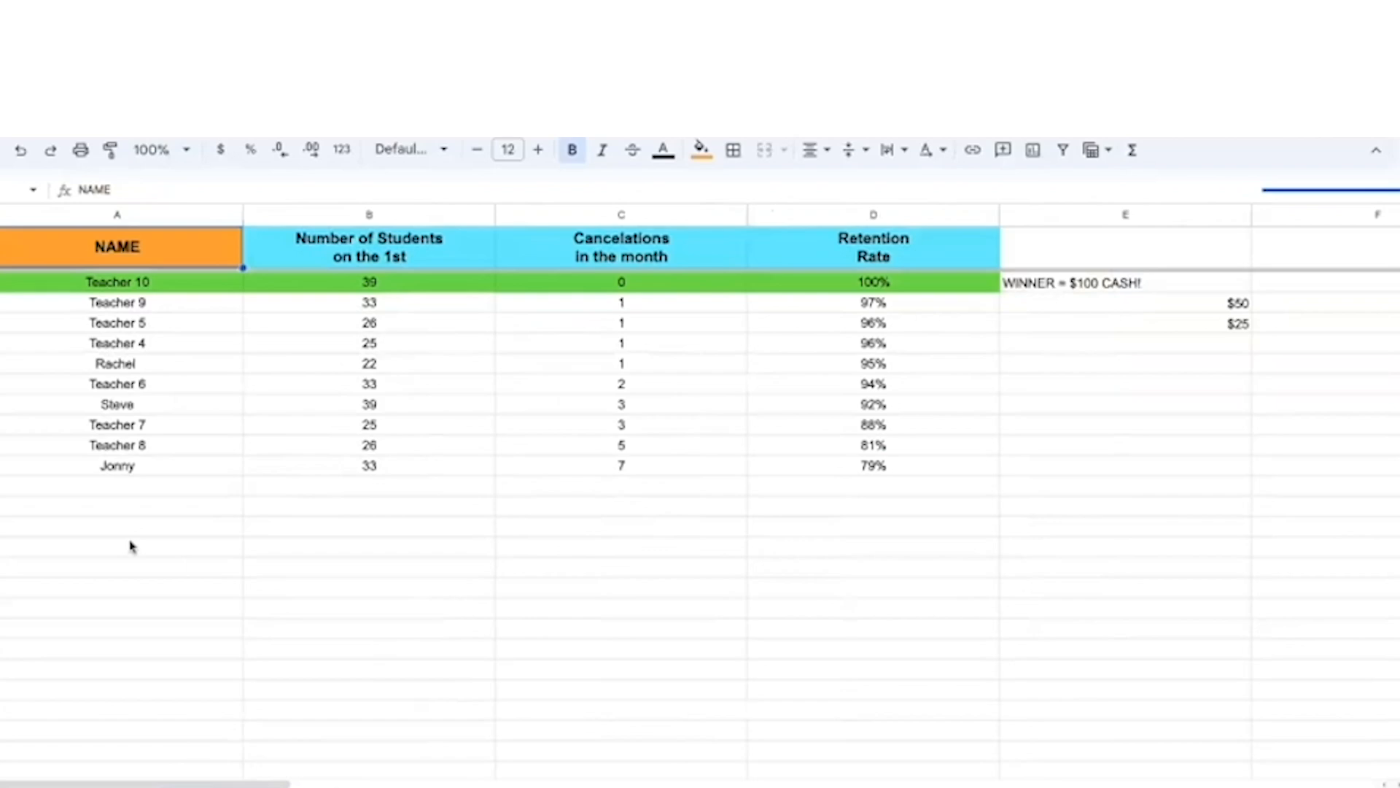
{"action": "mouse_move", "coordinate": [74, 541]}
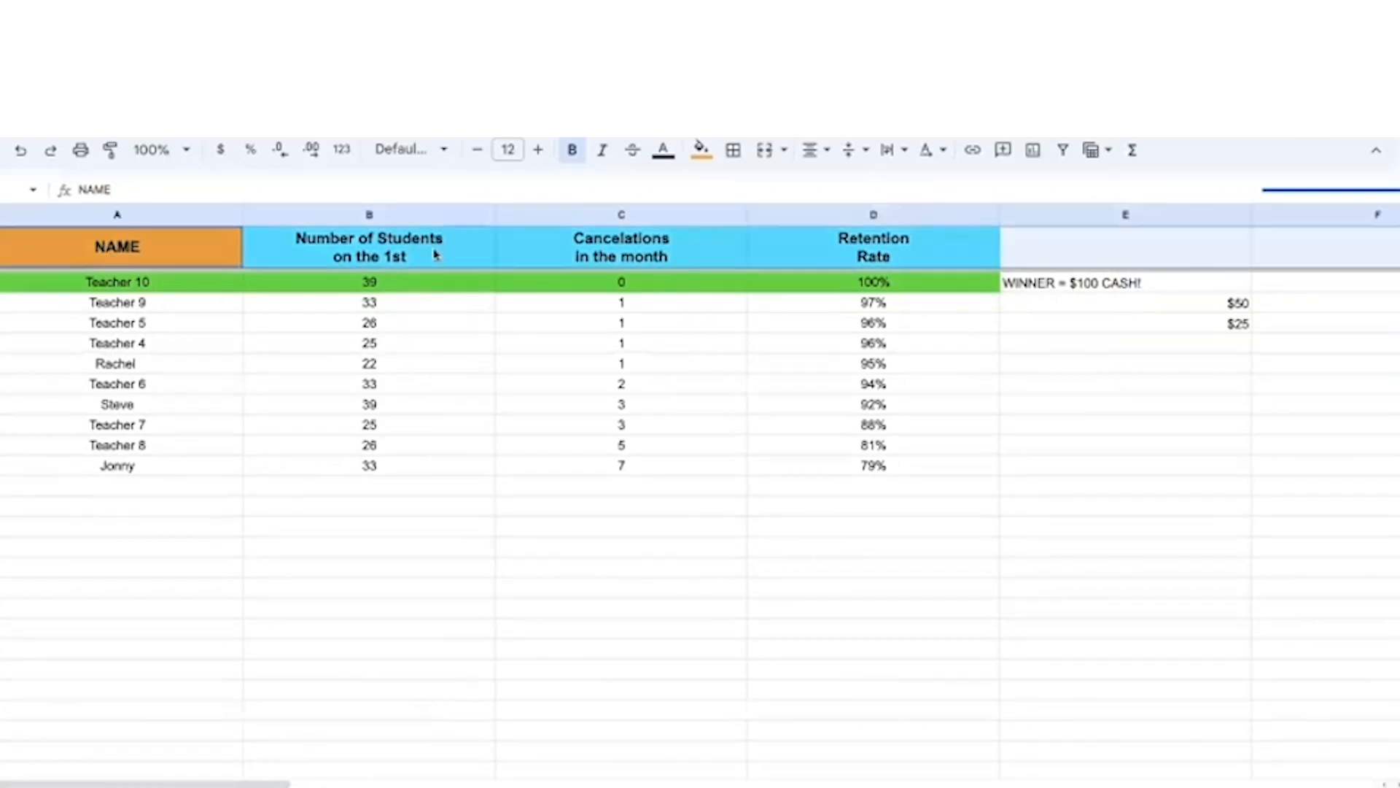
{"action": "mouse_move", "coordinate": [984, 216]}
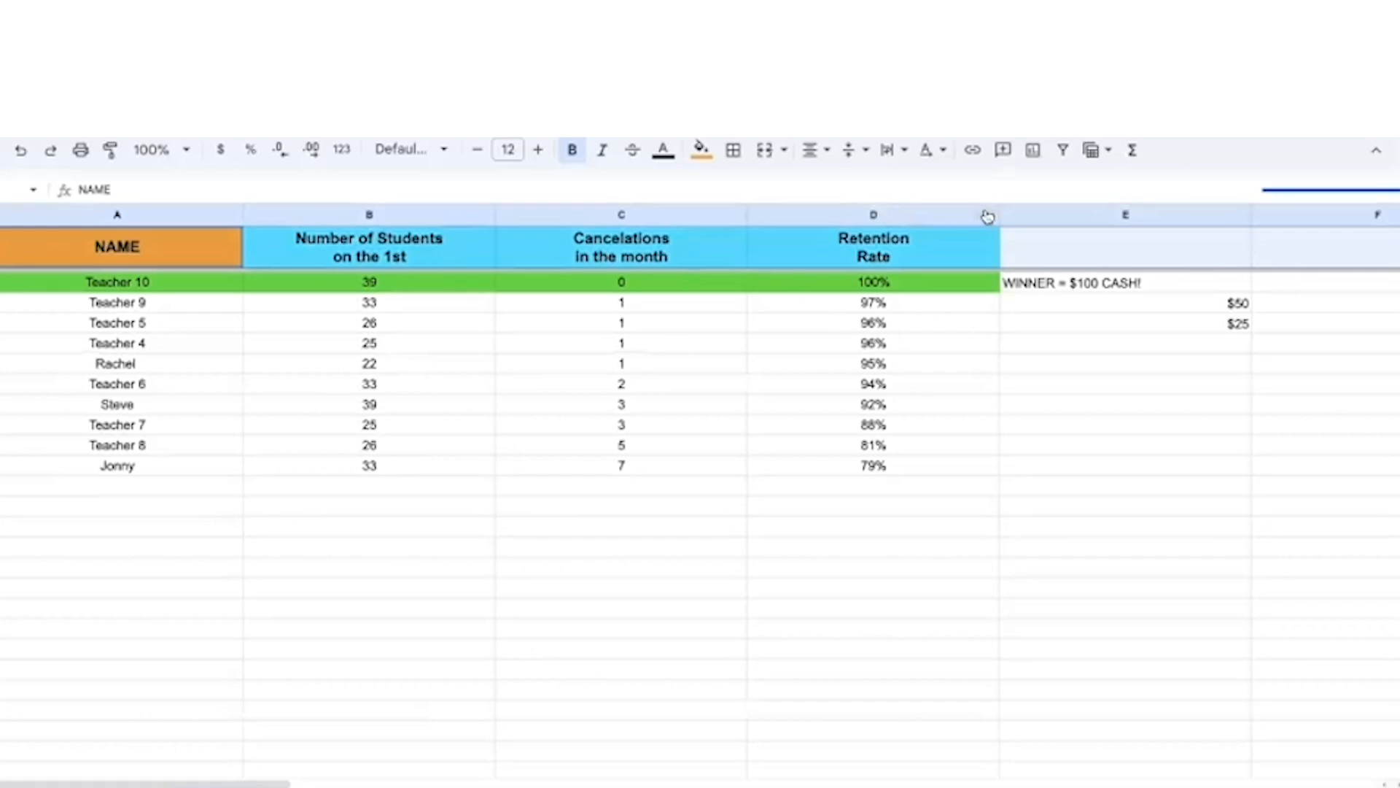
{"action": "right_click", "coordinate": [872, 215]}
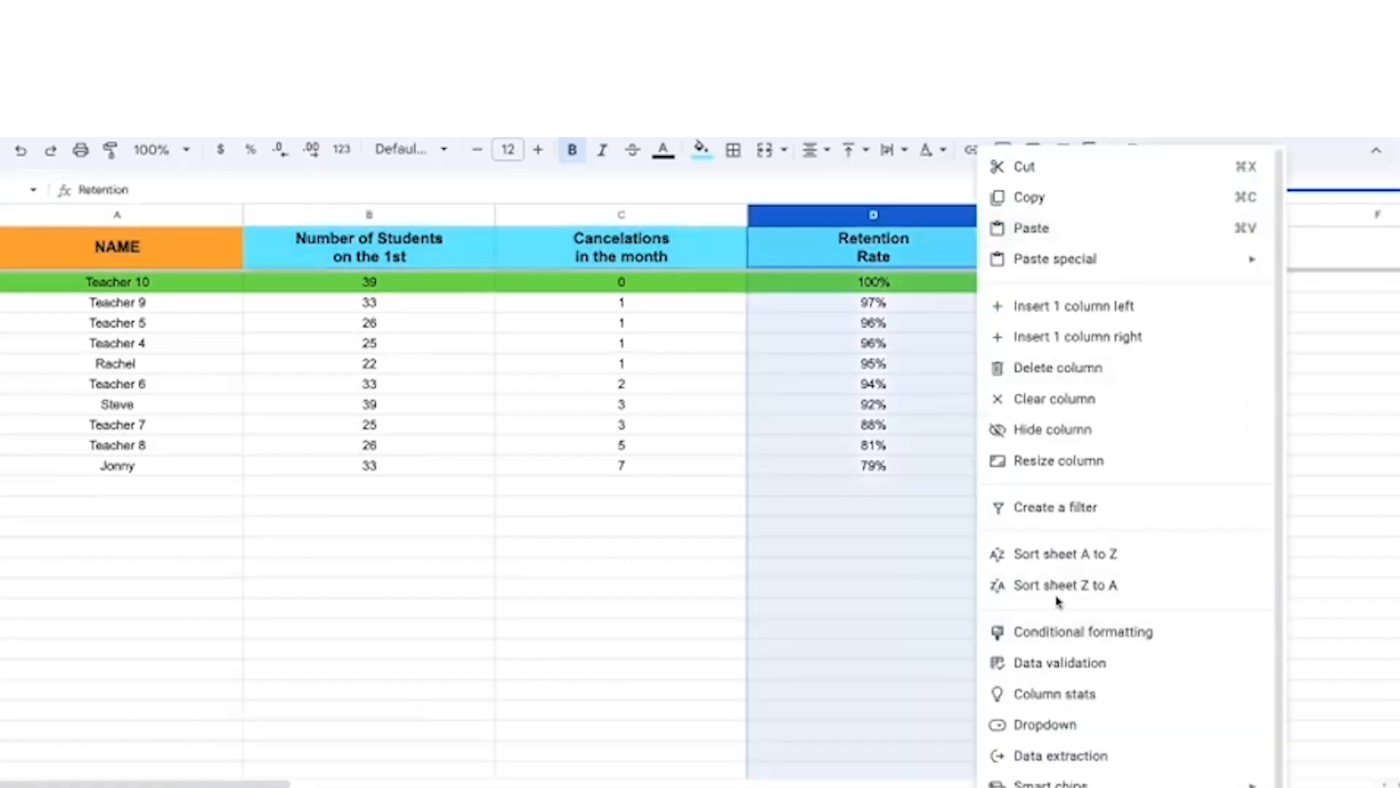
{"action": "mouse_move", "coordinate": [1065, 585]}
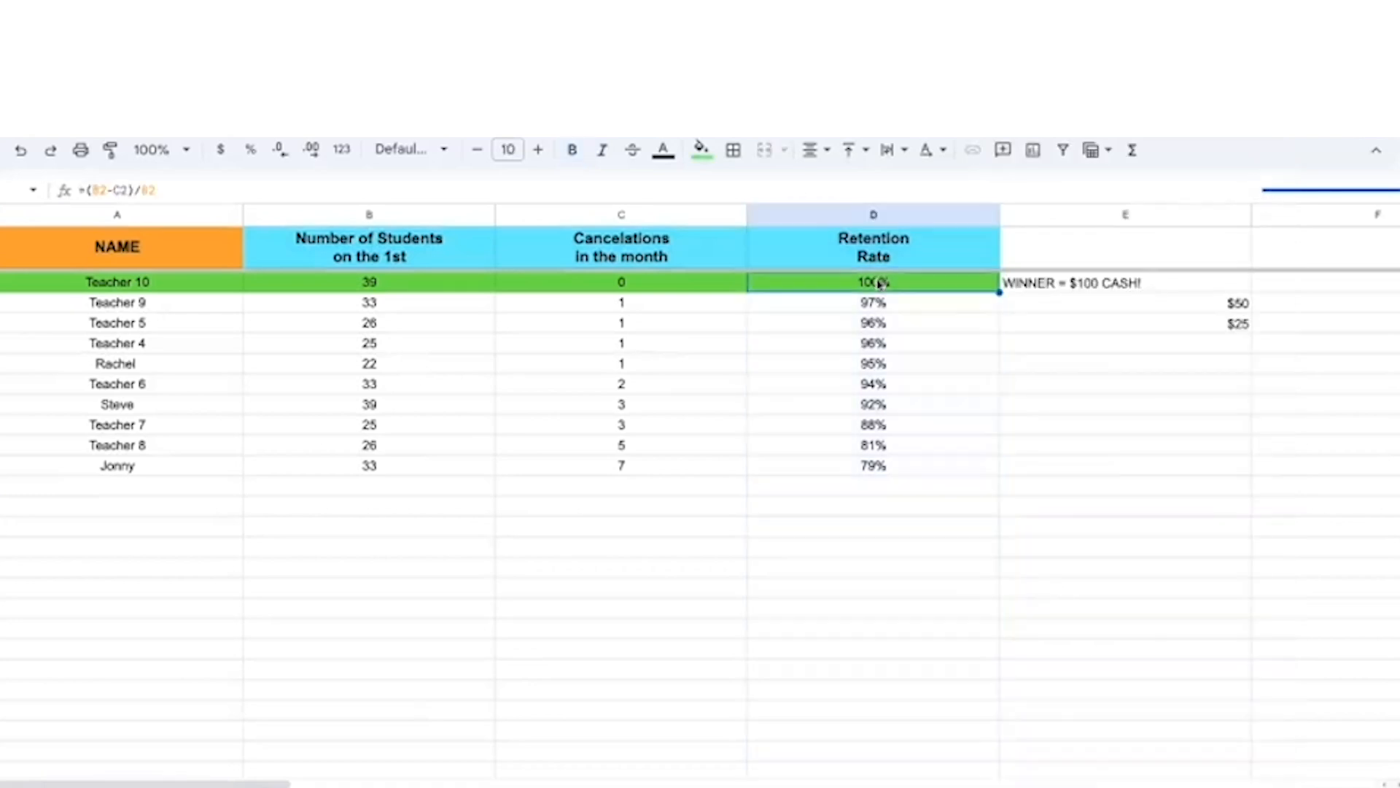
{"action": "mouse_move", "coordinate": [900, 472]}
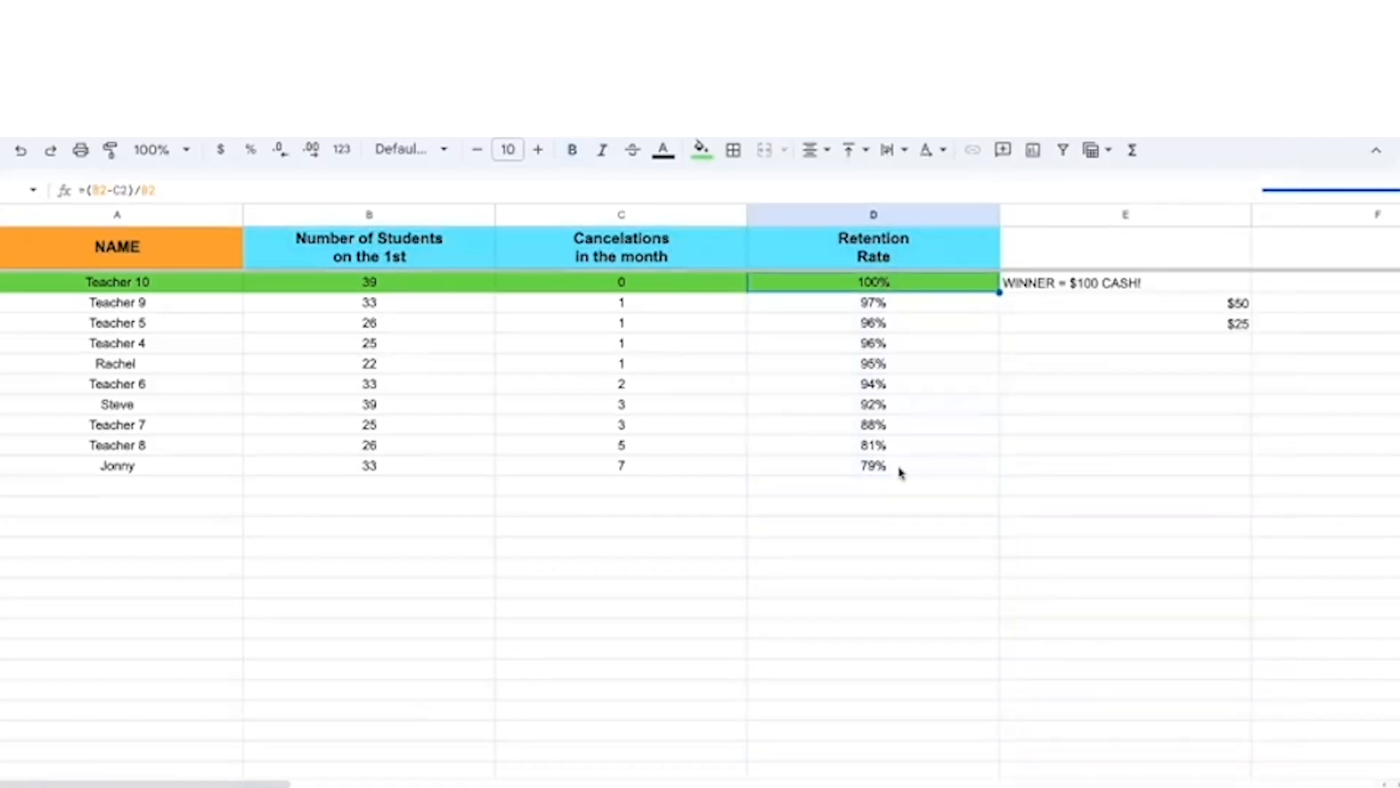
{"action": "mouse_move", "coordinate": [1156, 299]}
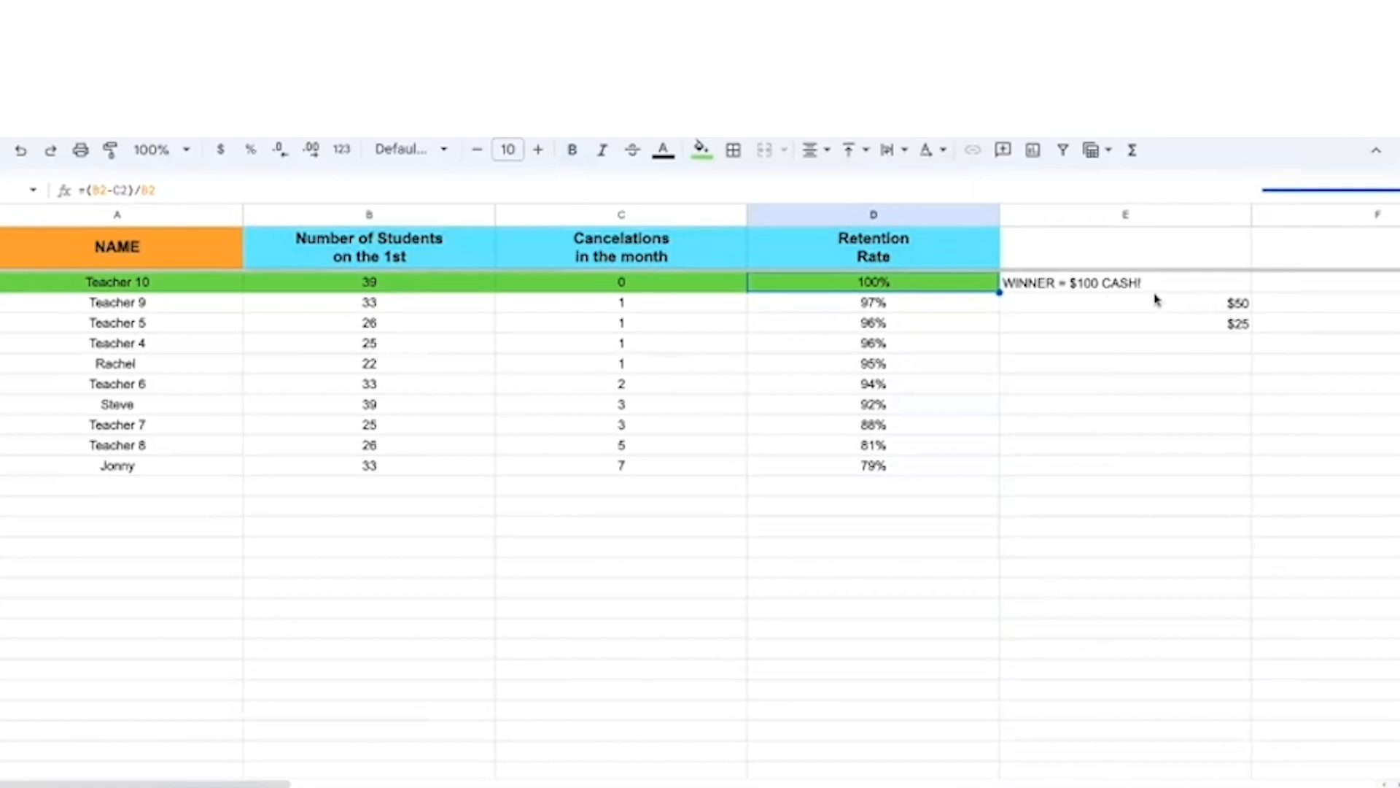
{"action": "mouse_move", "coordinate": [268, 359]}
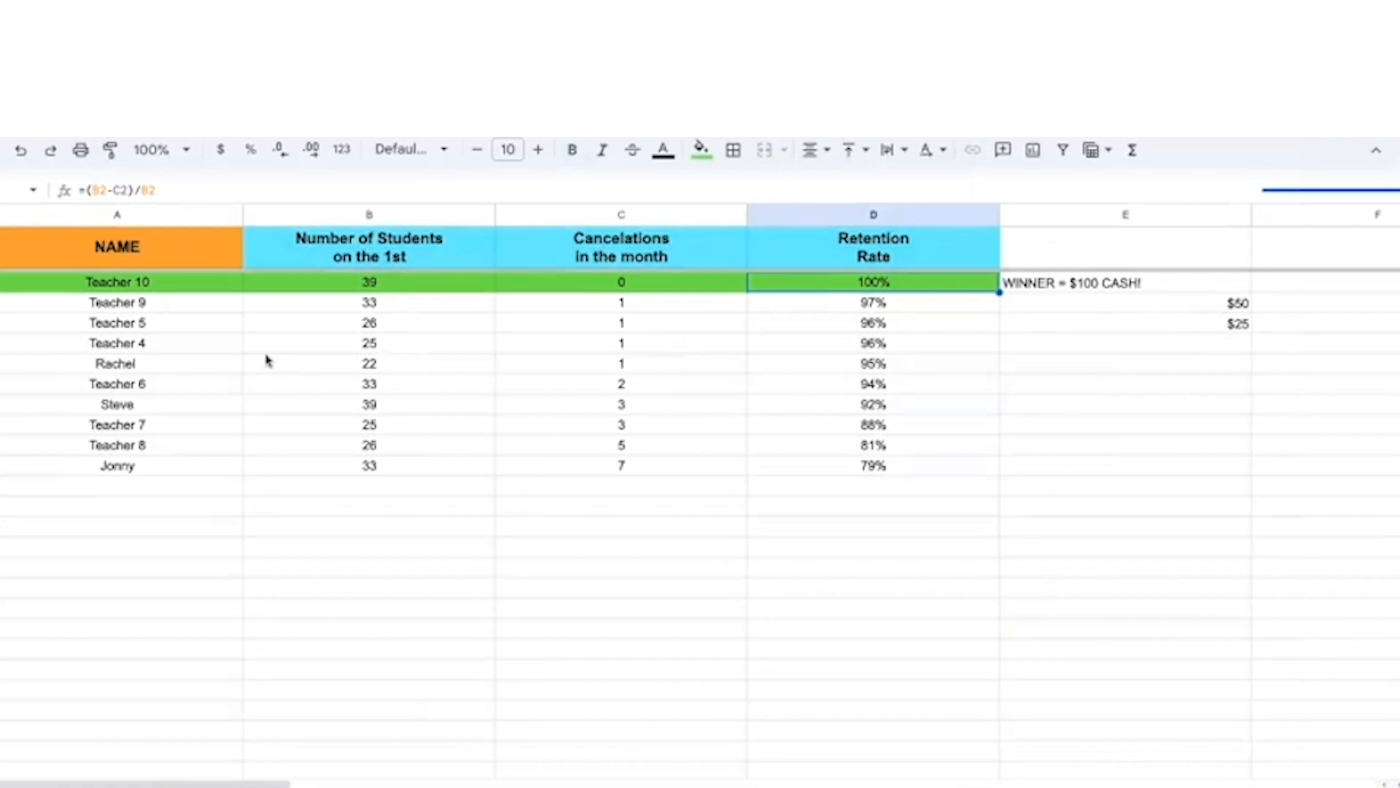
{"action": "mouse_move", "coordinate": [888, 287]}
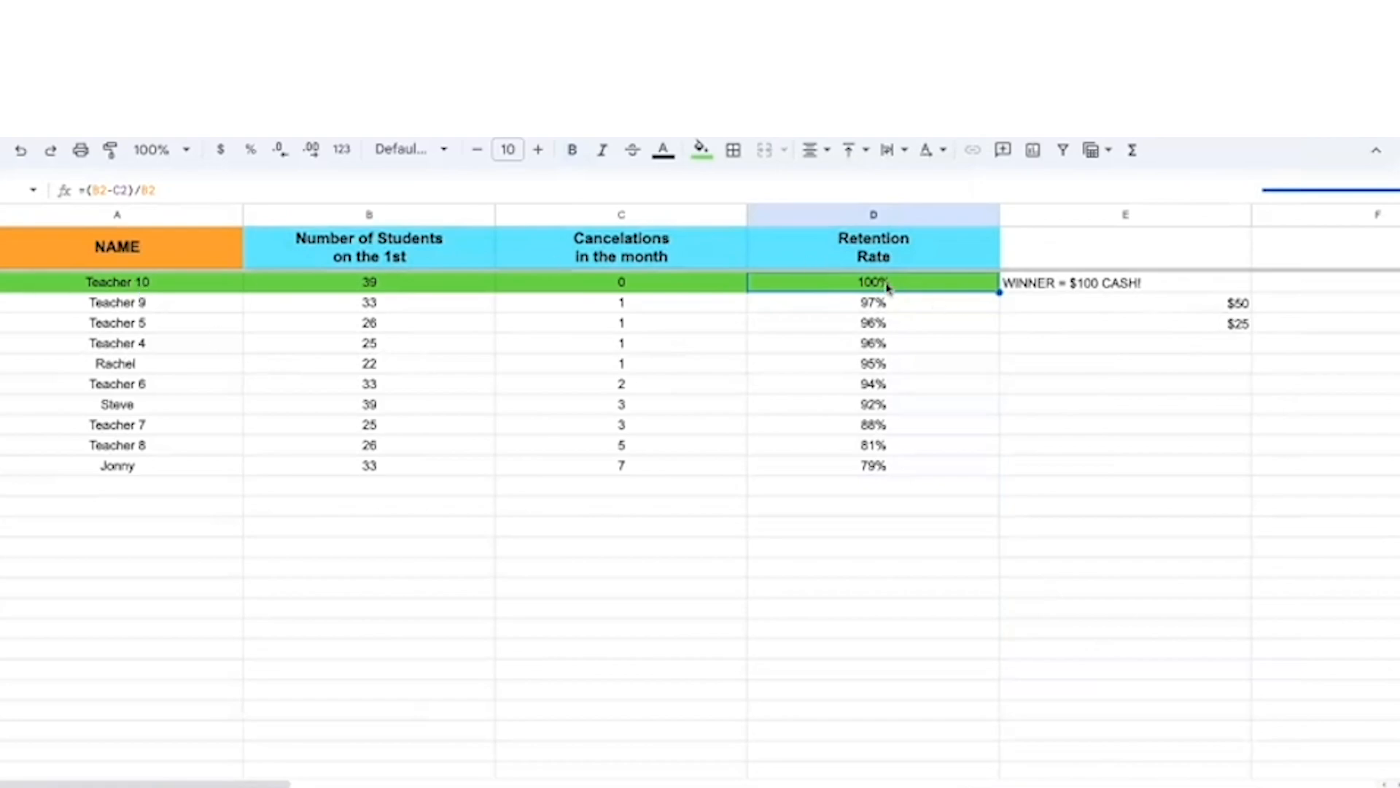
{"action": "mouse_move", "coordinate": [1231, 313]}
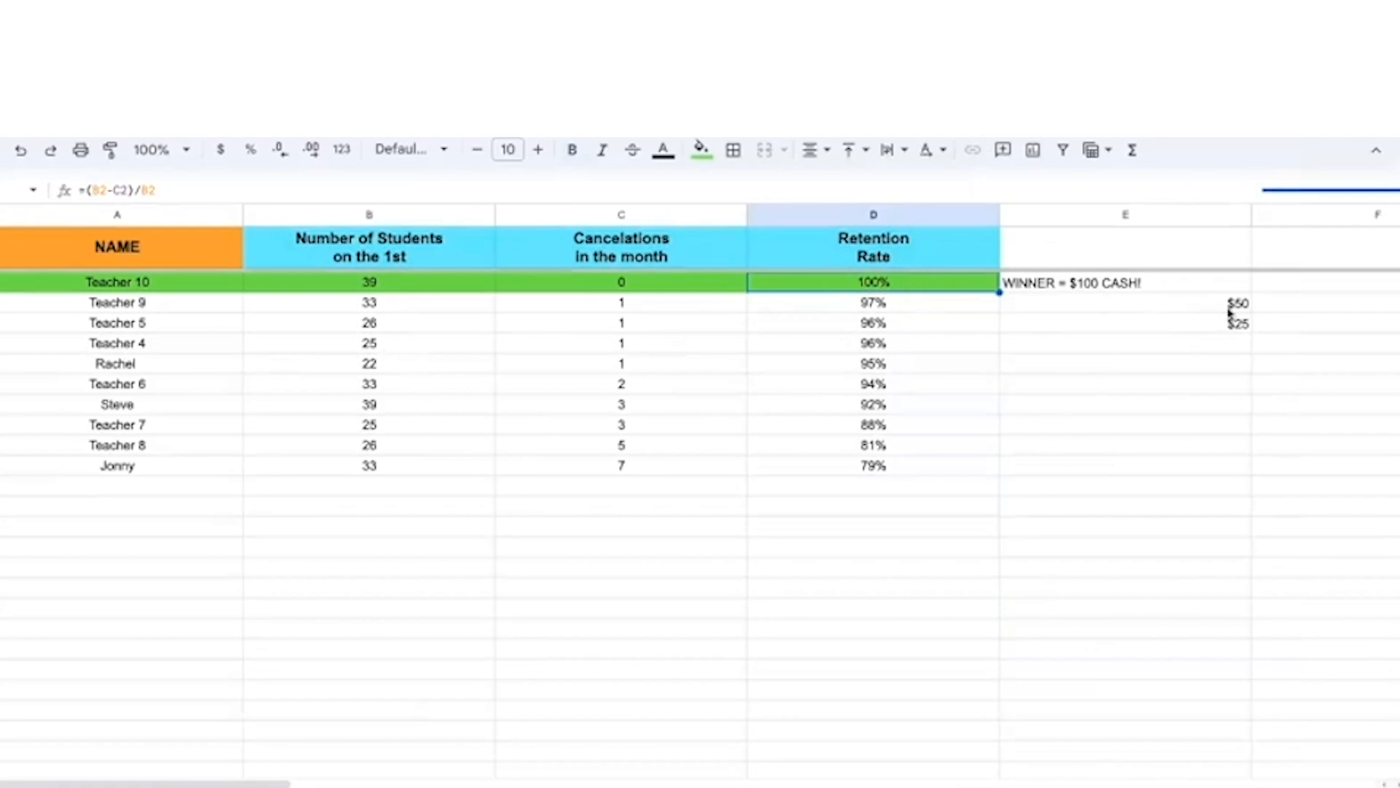
{"action": "left_click", "coordinate": [1124, 282]}
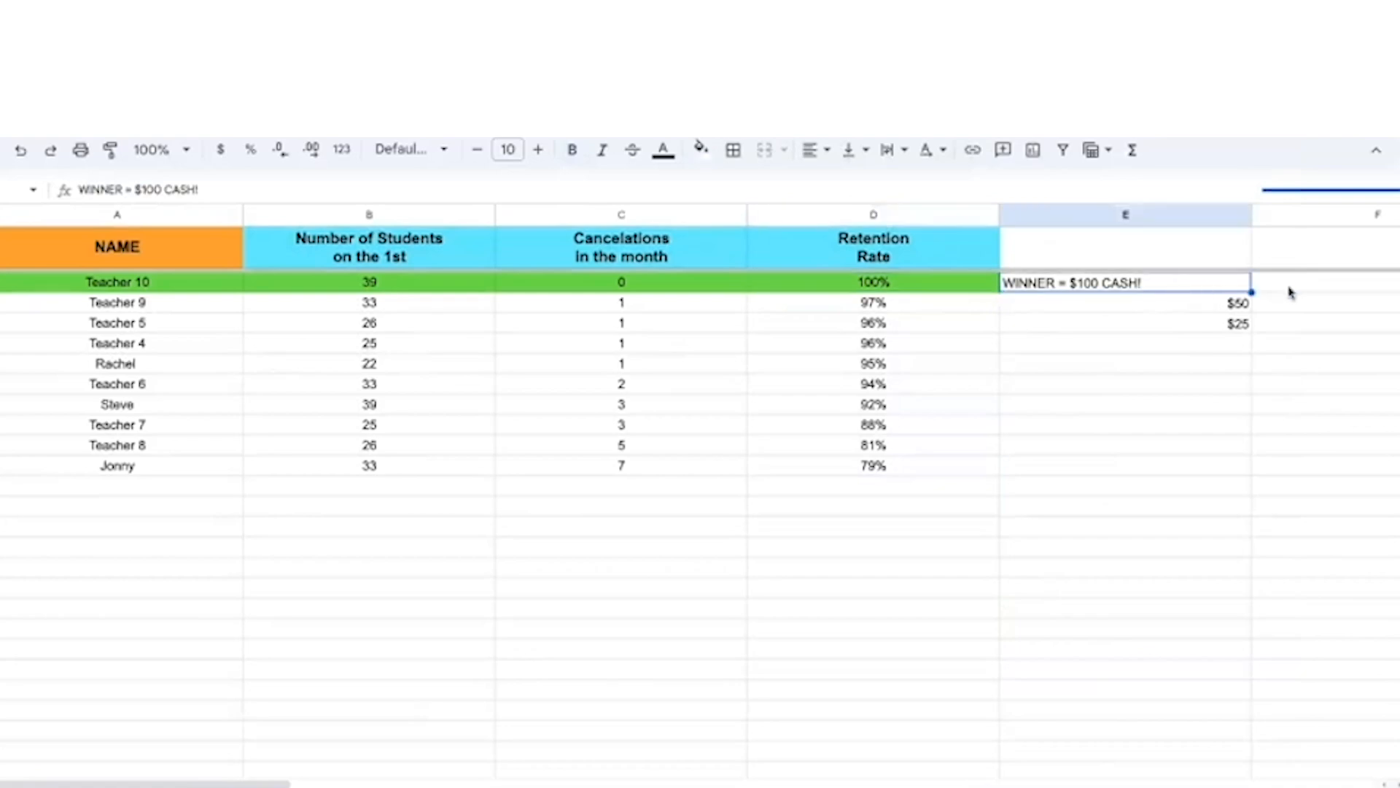
{"action": "mouse_move", "coordinate": [1280, 289]}
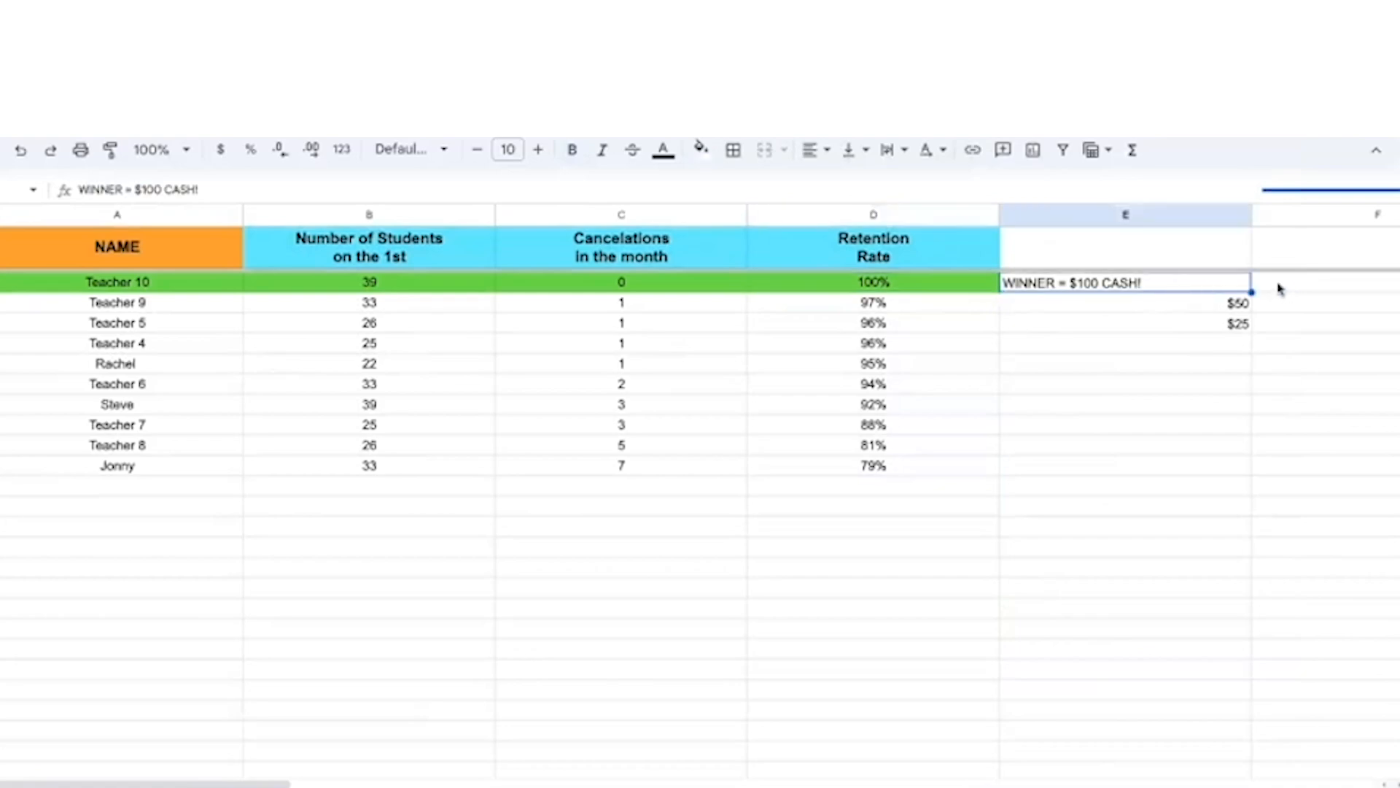
{"action": "mouse_move", "coordinate": [162, 292]}
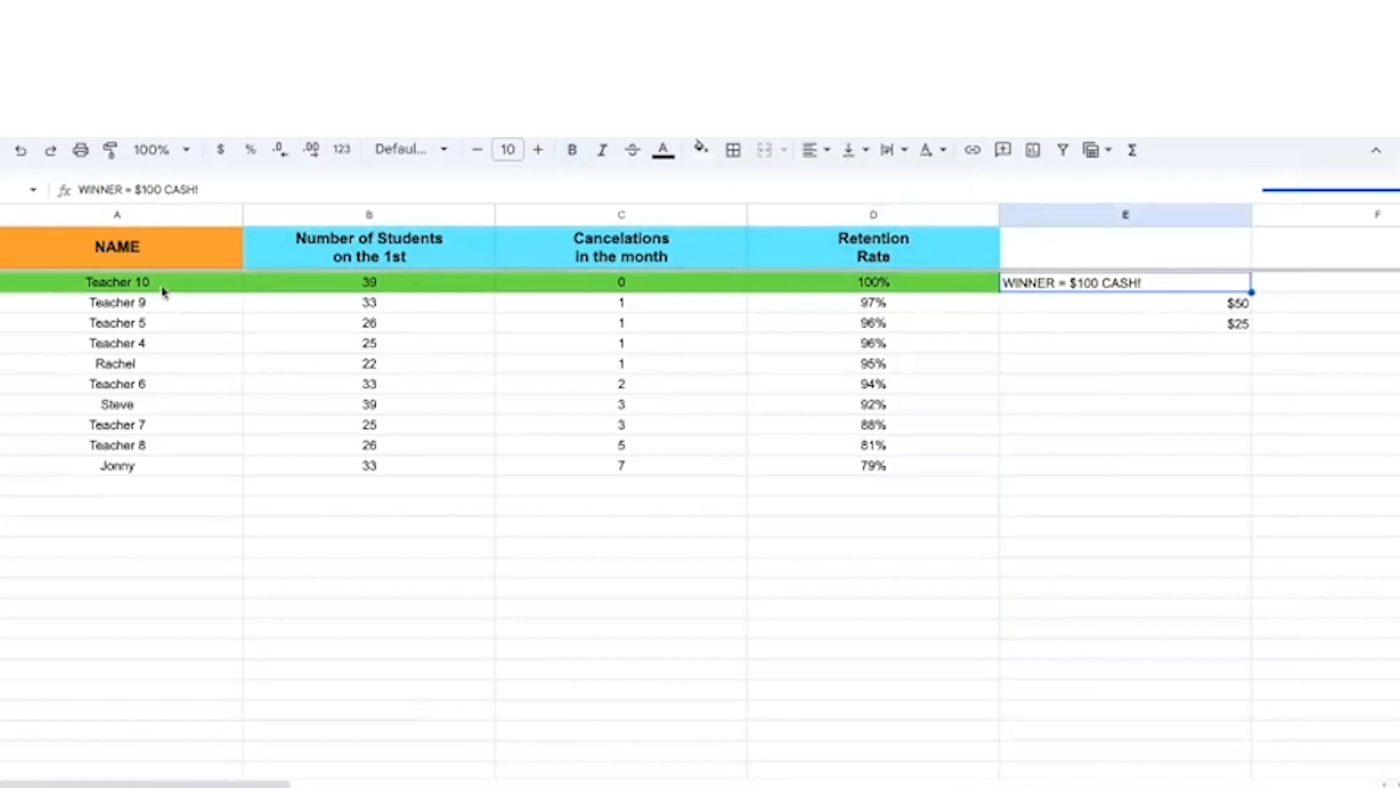
{"action": "left_click", "coordinate": [117, 464]}
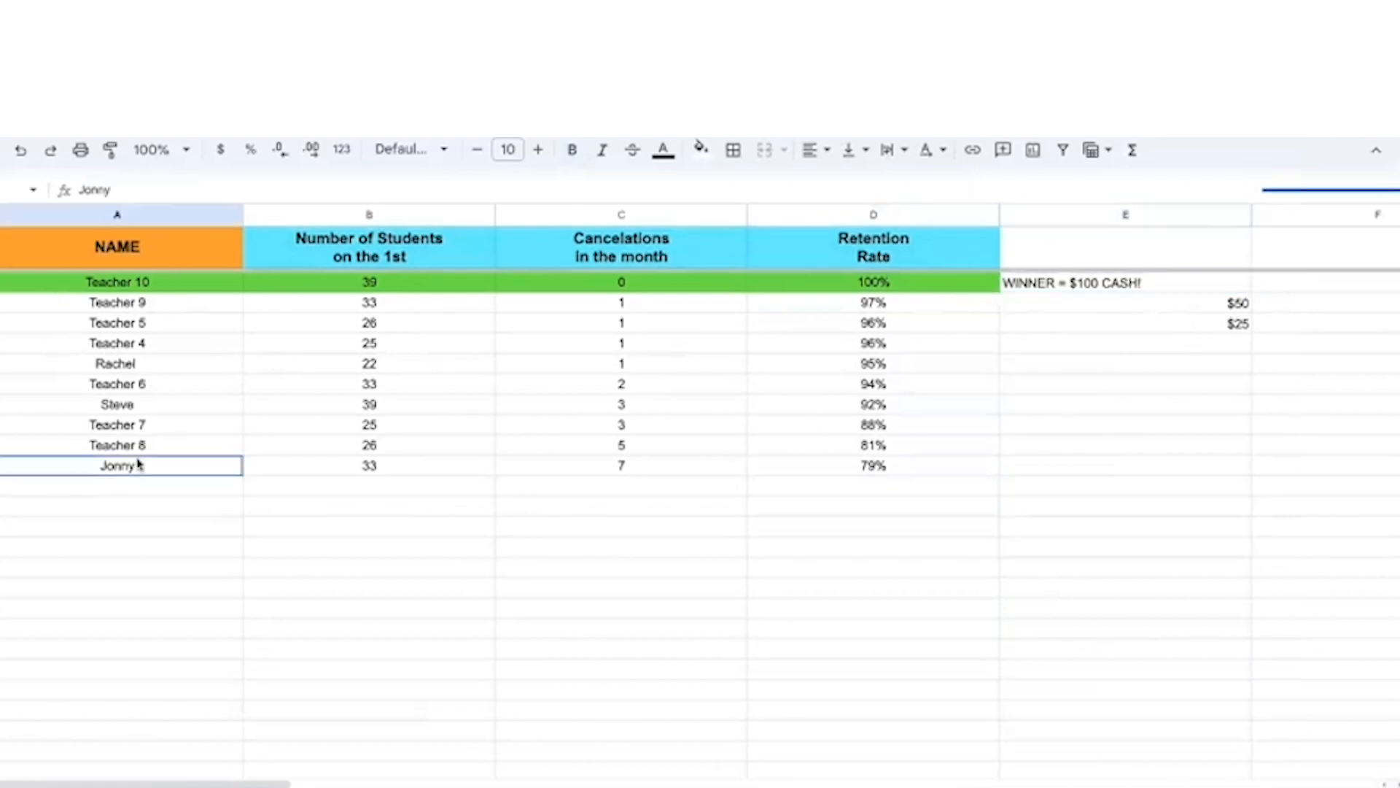
{"action": "left_click", "coordinate": [872, 466]}
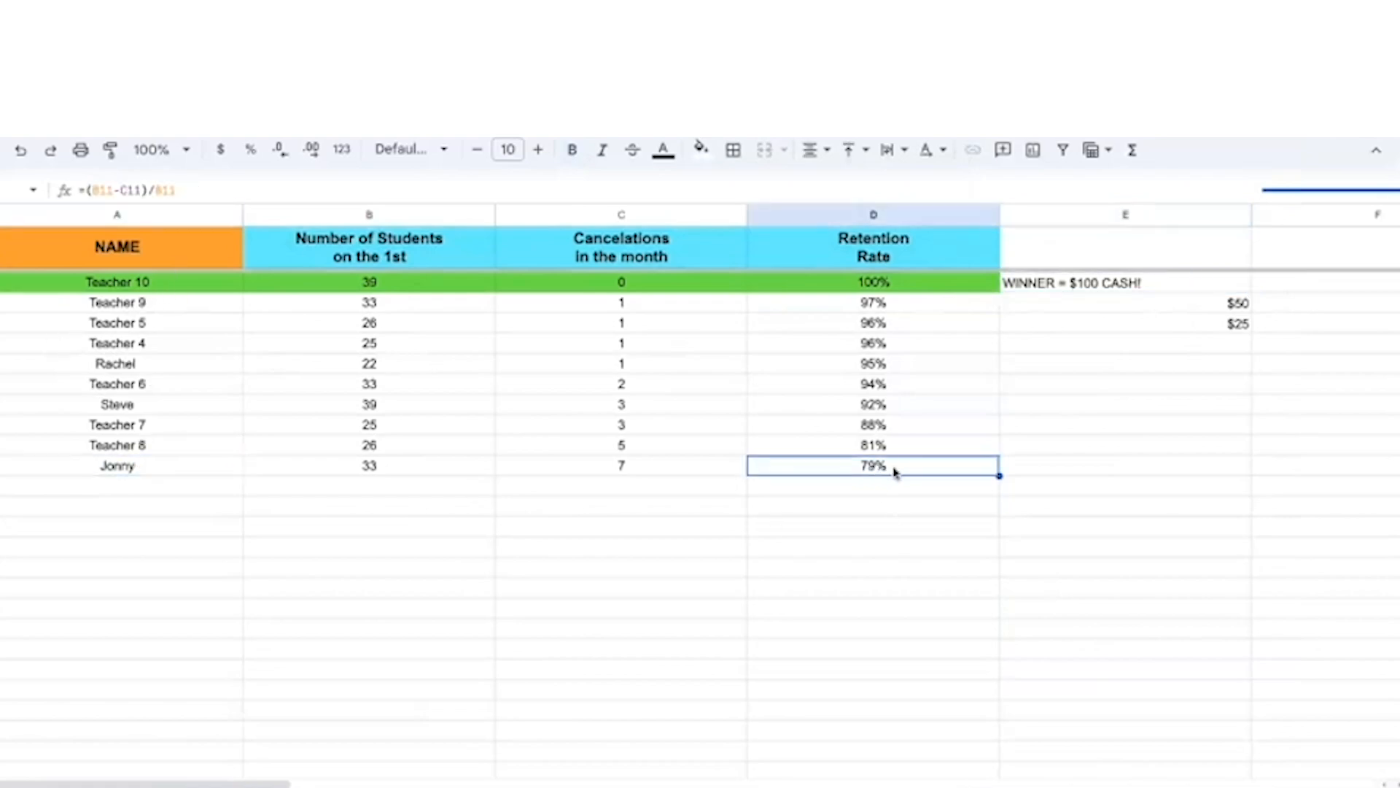
{"action": "mouse_move", "coordinate": [183, 459]}
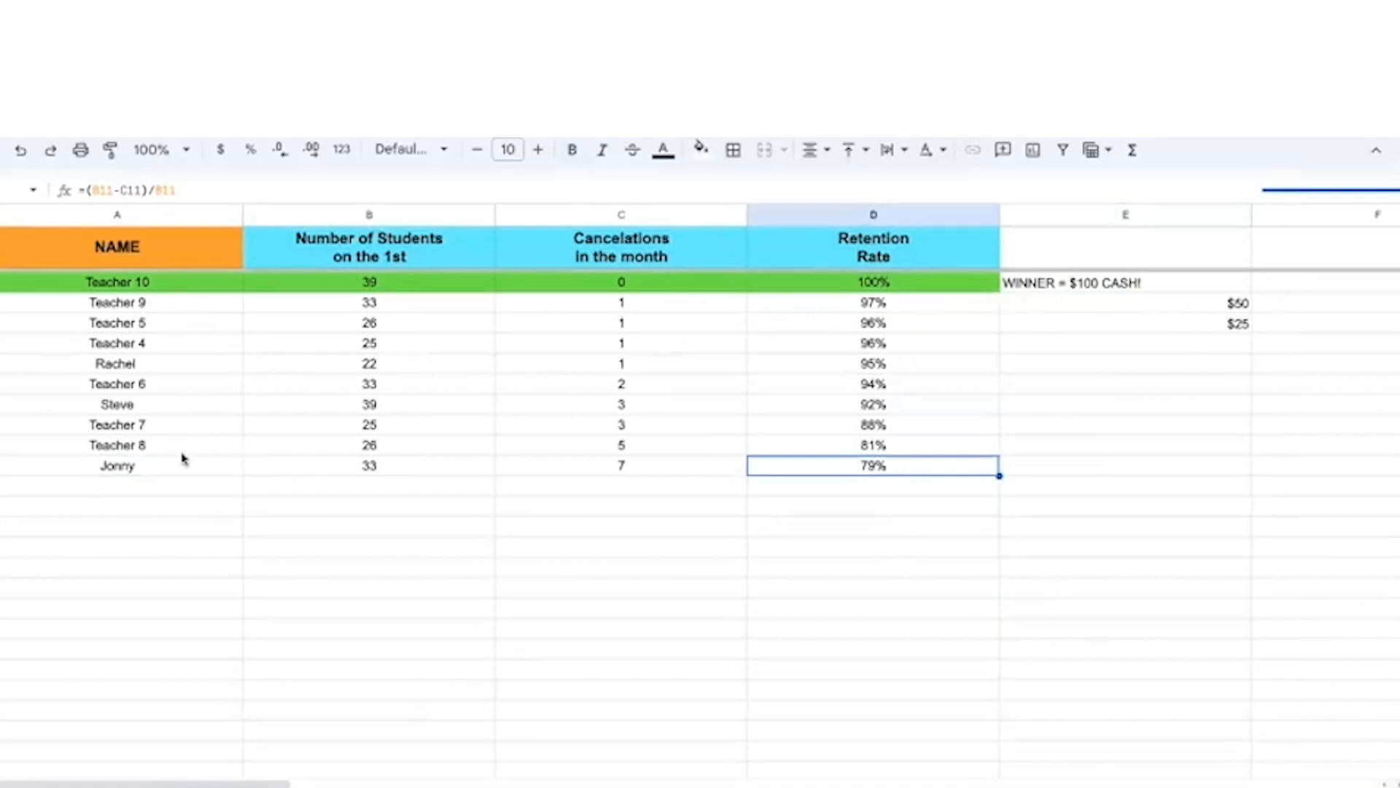
{"action": "mouse_move", "coordinate": [161, 464]}
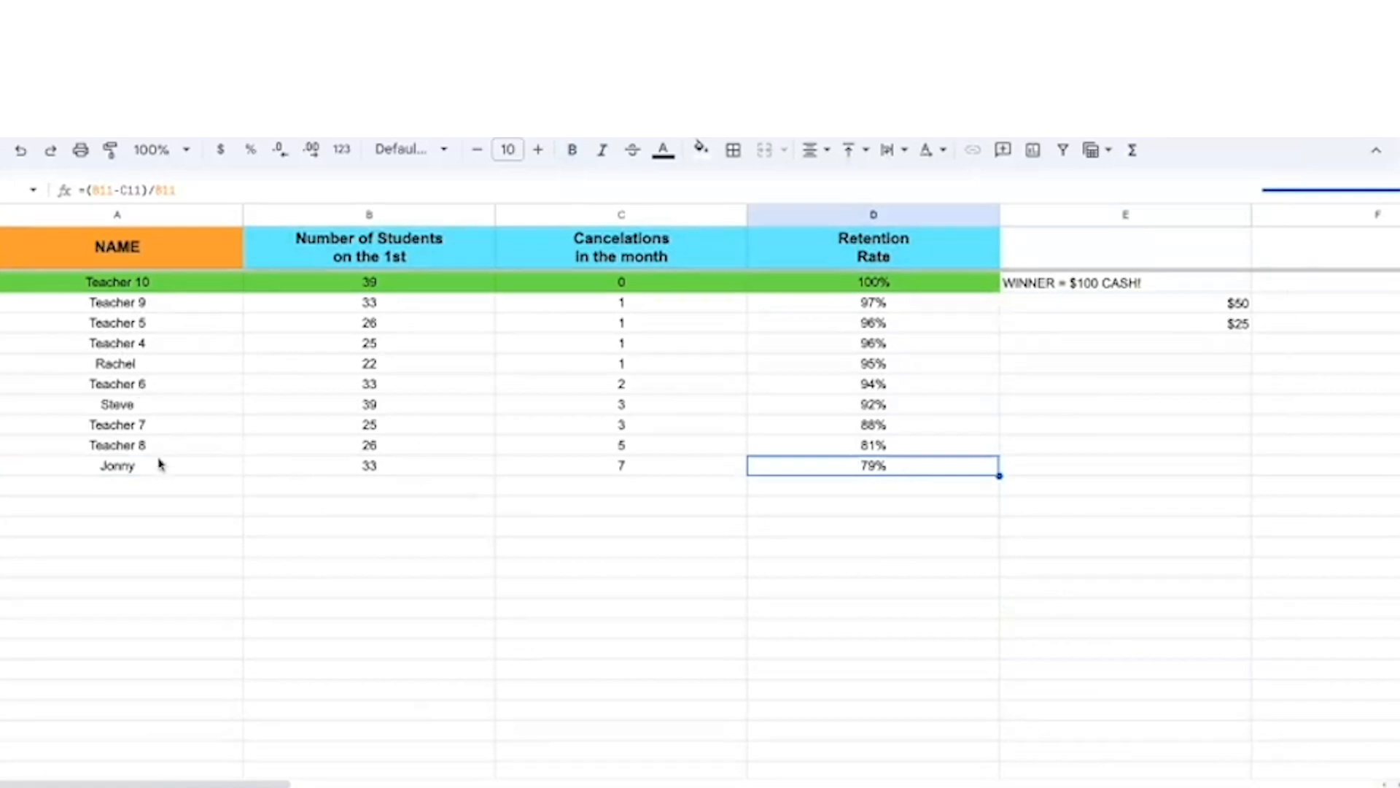
{"action": "mouse_move", "coordinate": [813, 287]}
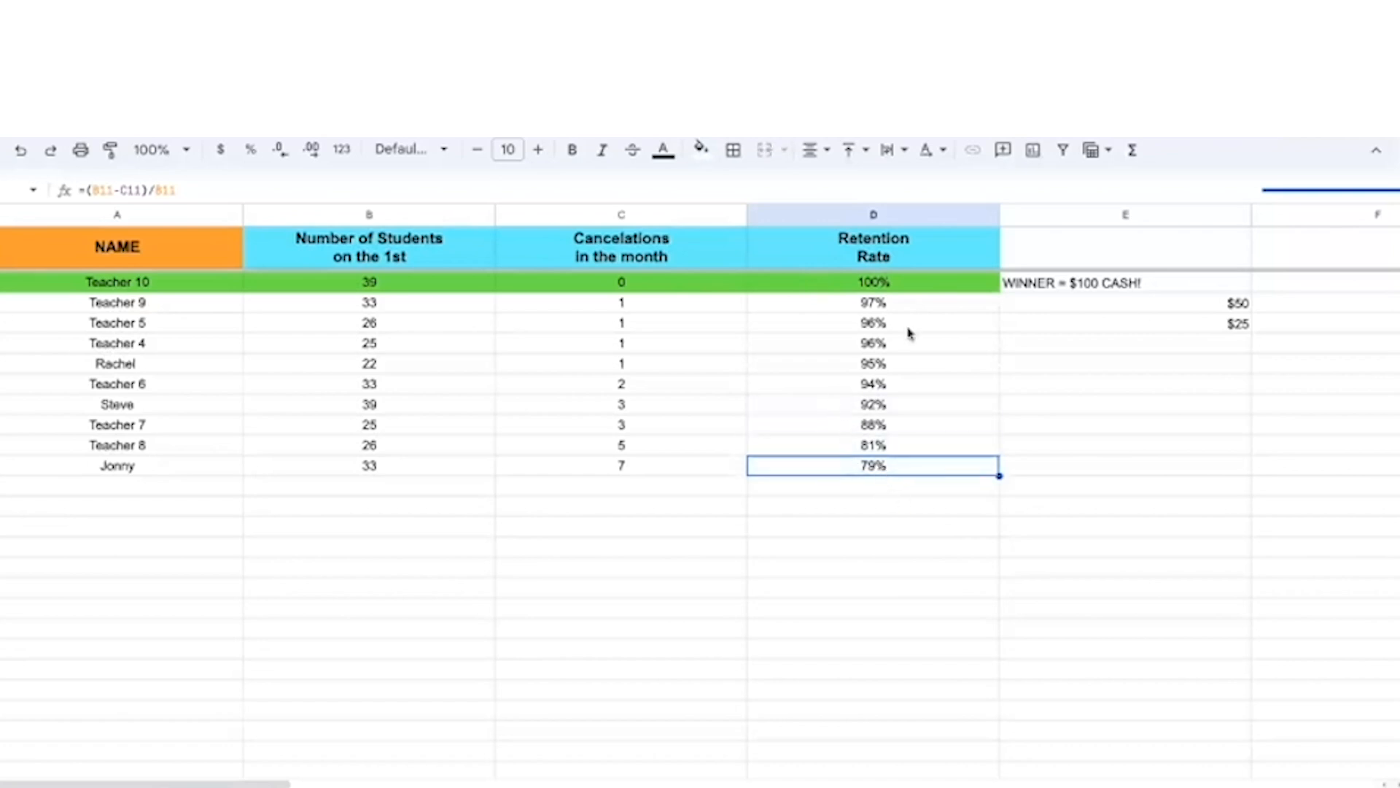
{"action": "mouse_move", "coordinate": [739, 388]}
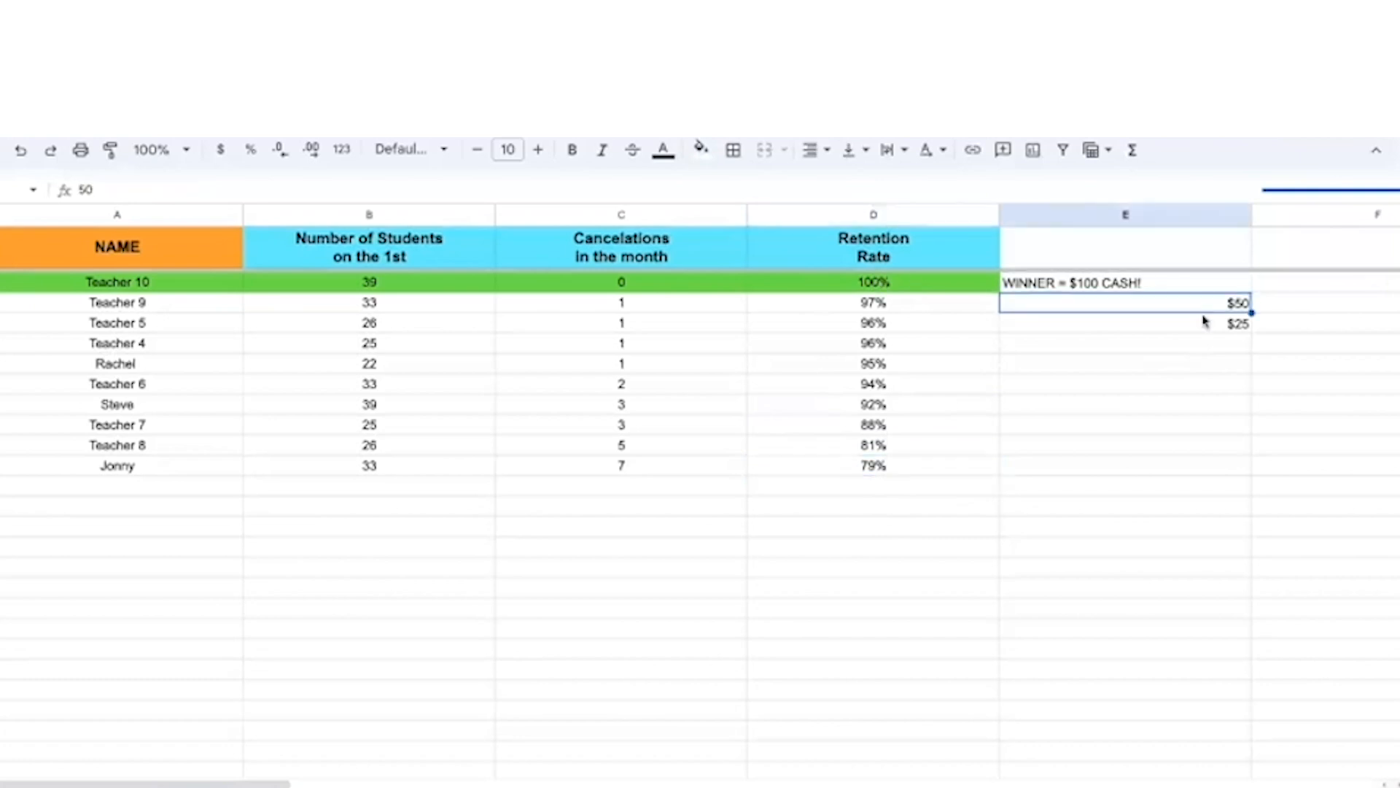
{"action": "left_click", "coordinate": [1125, 322]}
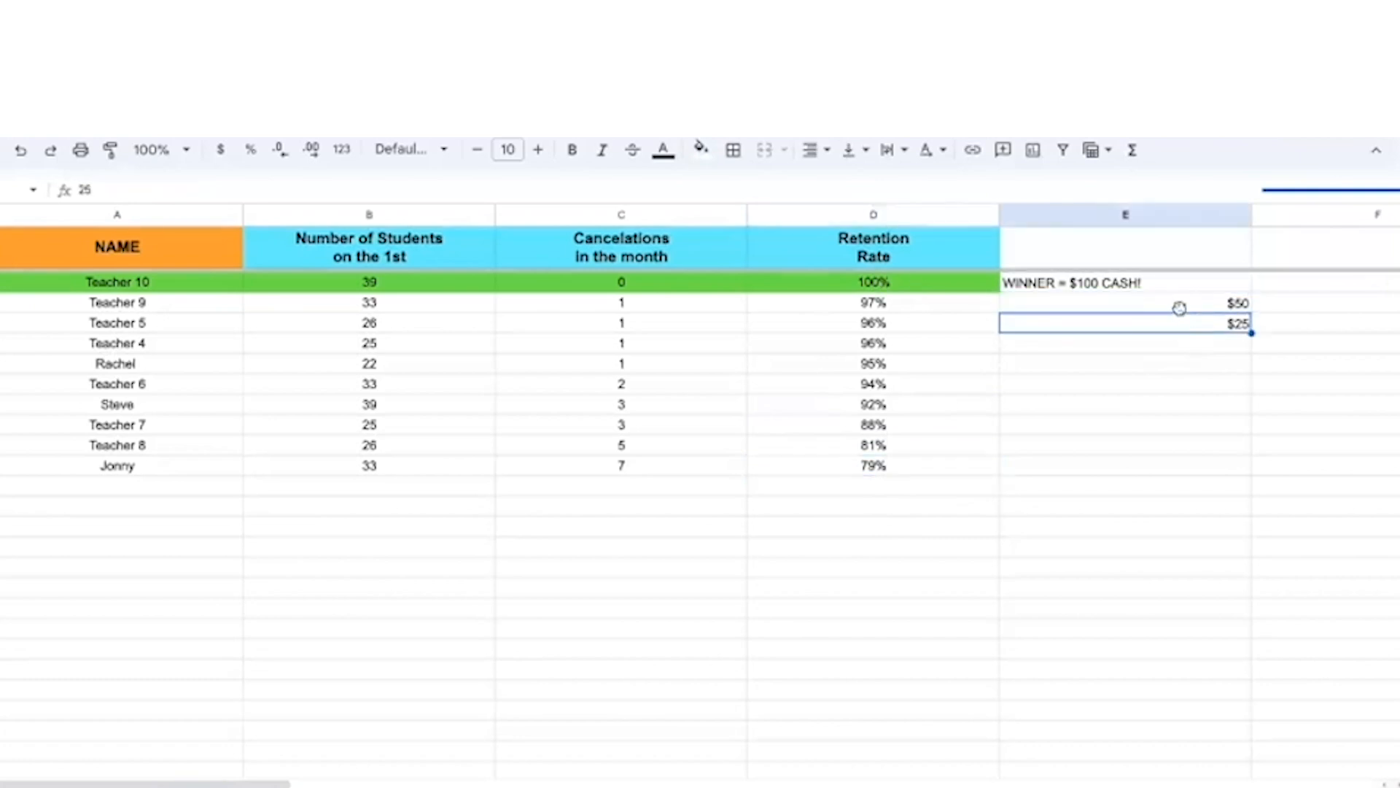
{"action": "mouse_move", "coordinate": [846, 384]}
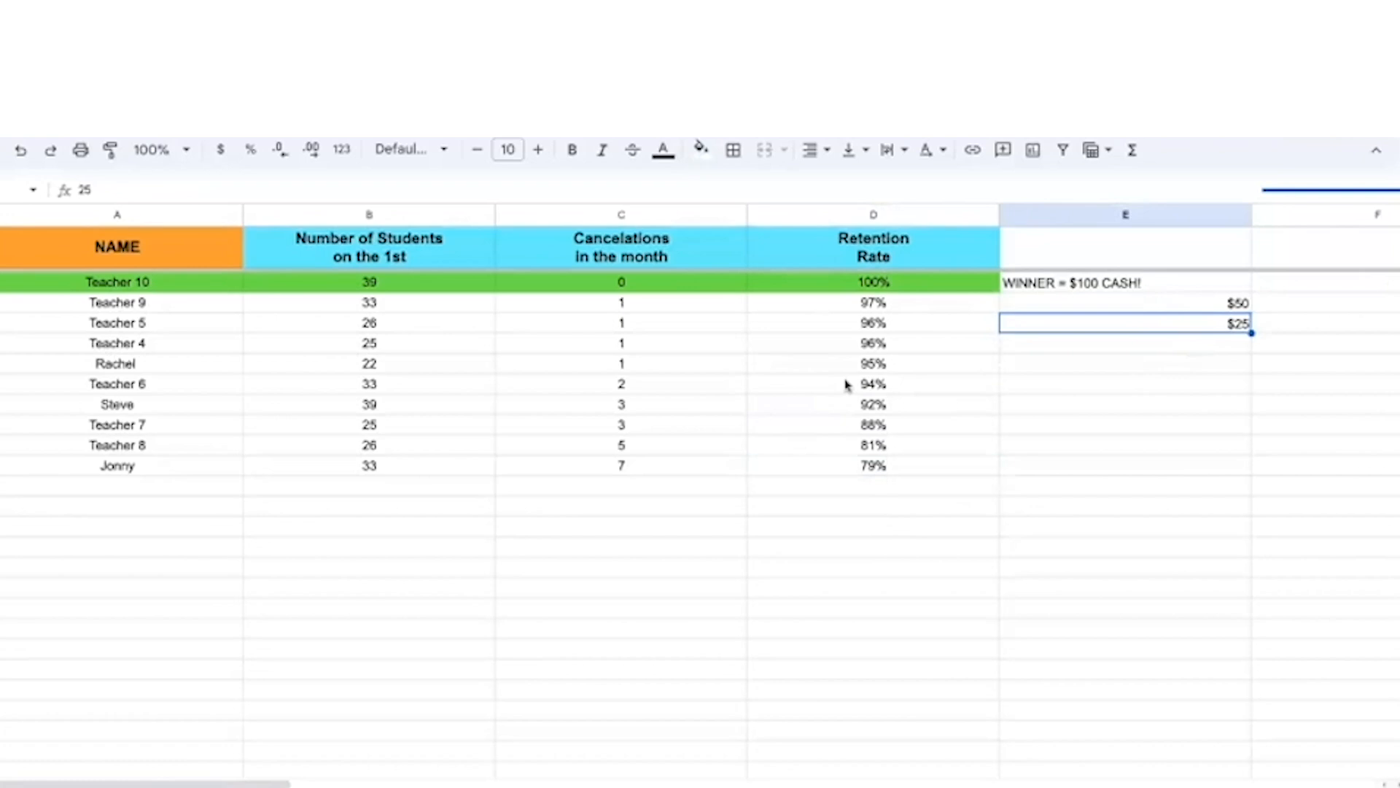
{"action": "mouse_move", "coordinate": [883, 385]}
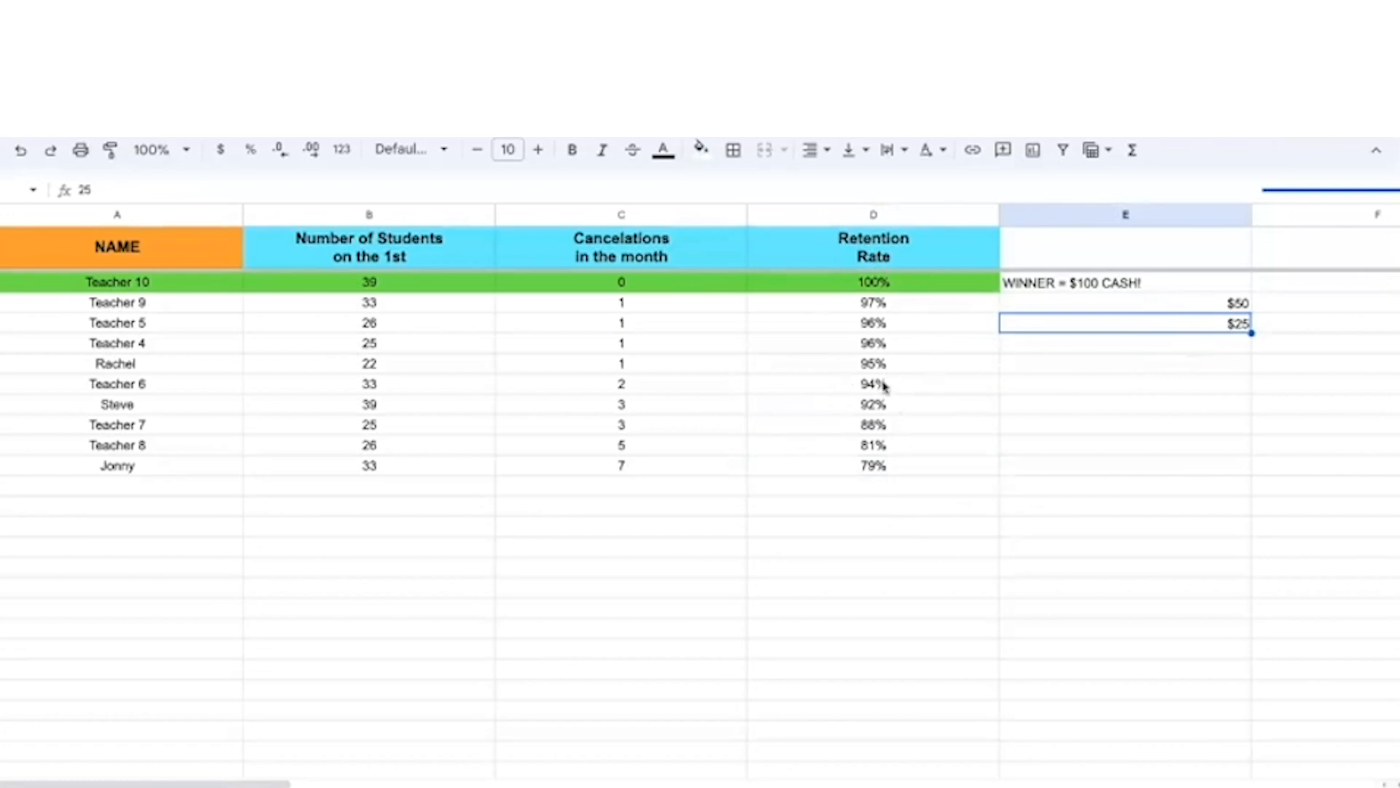
{"action": "mouse_move", "coordinate": [880, 369]}
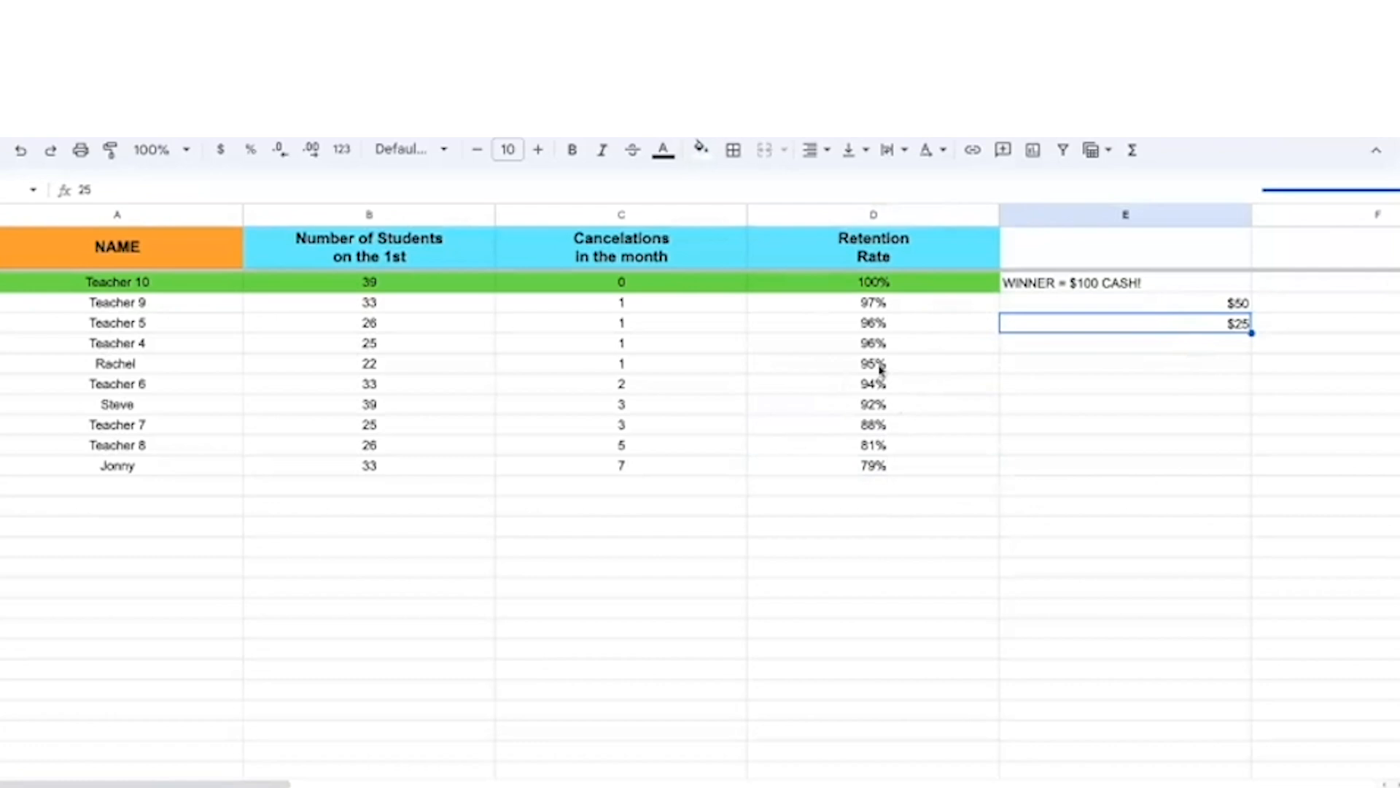